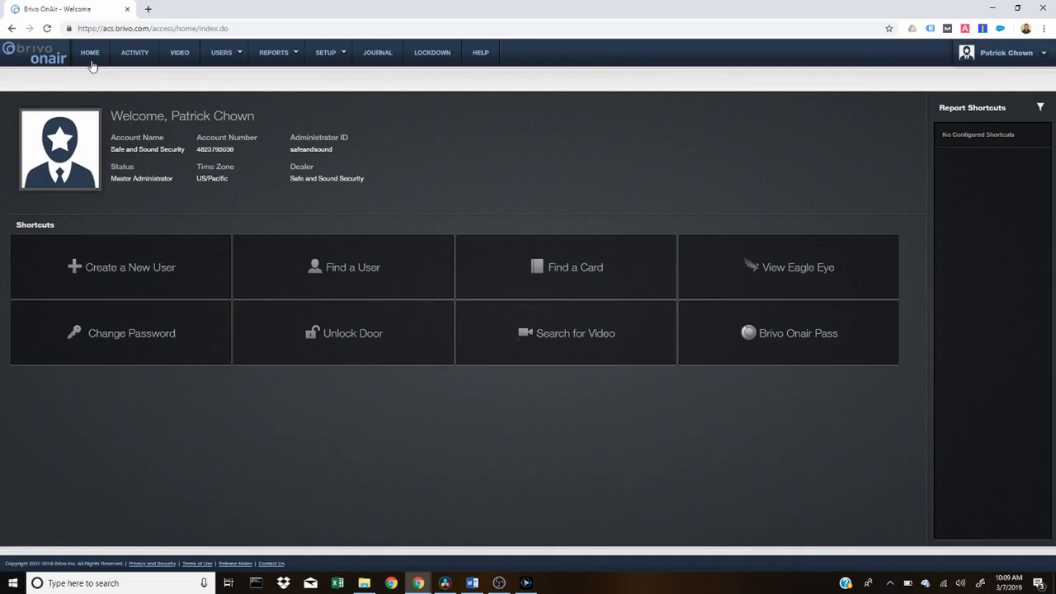
{"action": "mouse_move", "coordinate": [574, 267]}
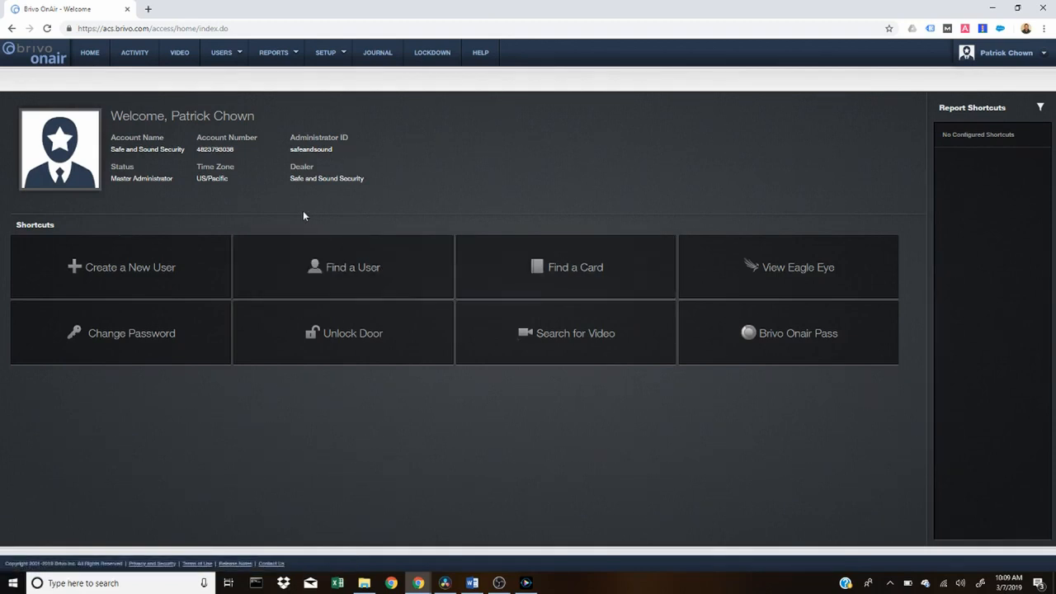
Navigate from the welcome page to the User List via the USERS menu
{"action": "left_click", "coordinate": [221, 51]}
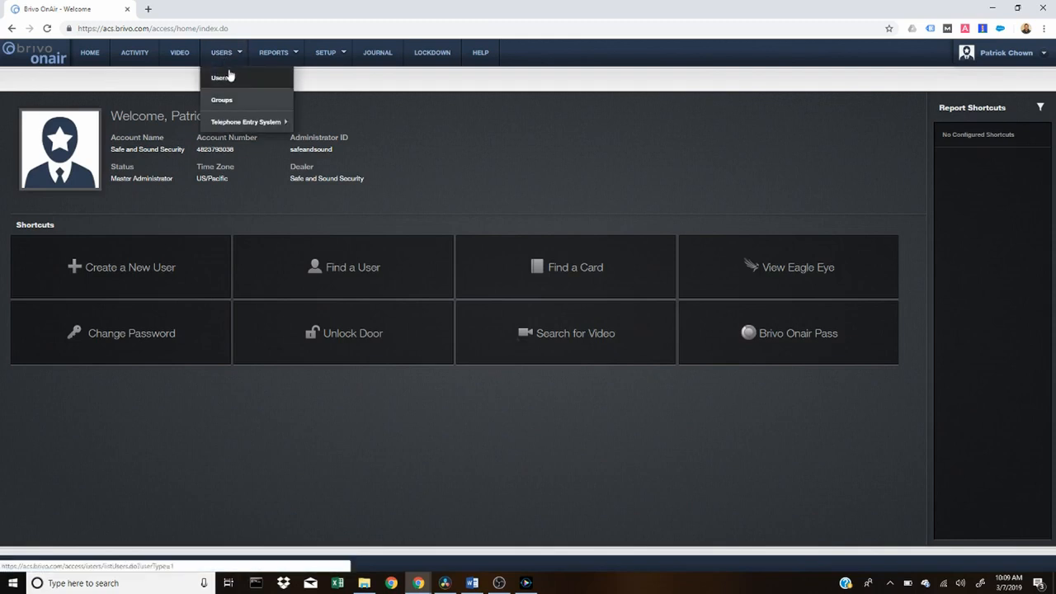
{"action": "left_click", "coordinate": [220, 77]}
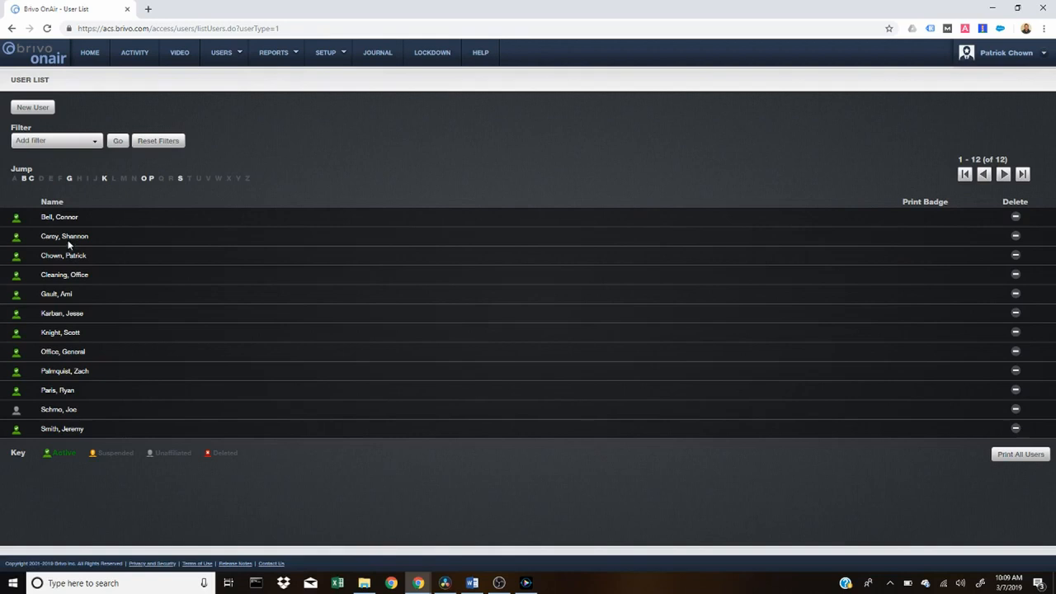
{"action": "mouse_move", "coordinate": [32, 234]}
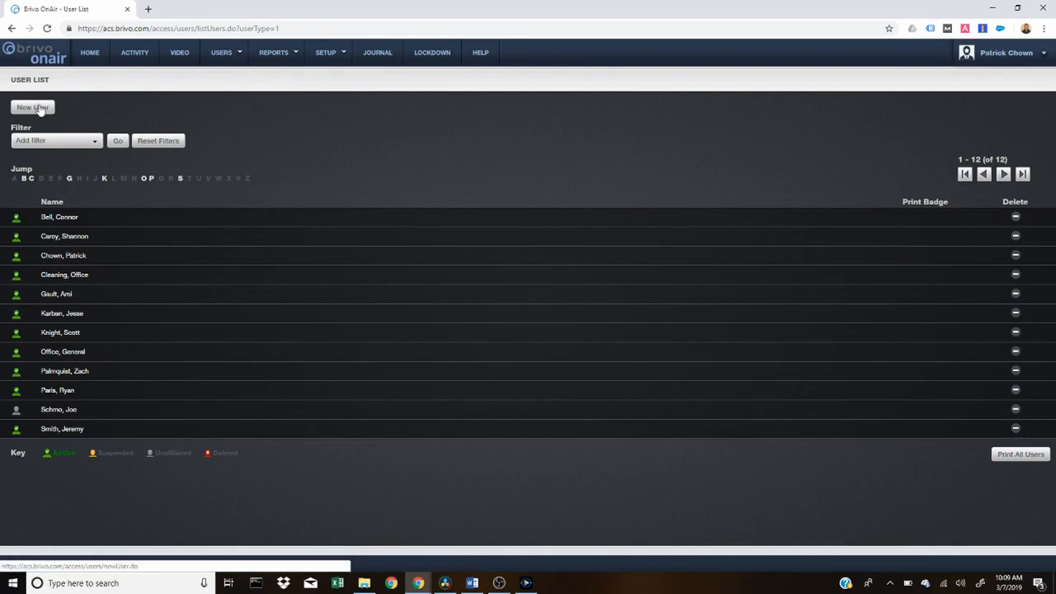
{"action": "left_click", "coordinate": [33, 107]}
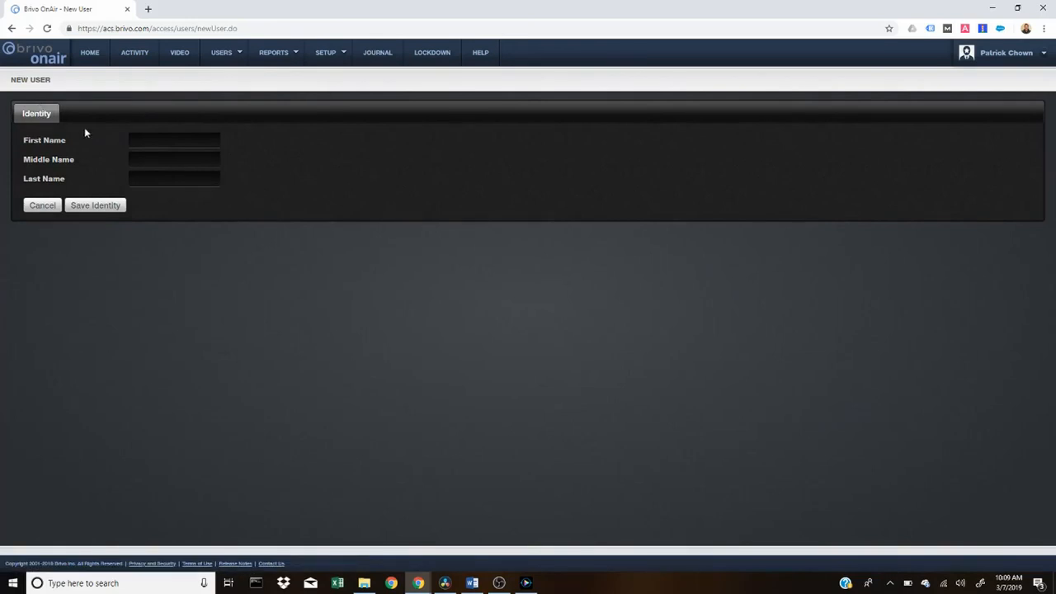
{"action": "left_click", "coordinate": [173, 139]}
{"action": "type", "text": "Shan"}
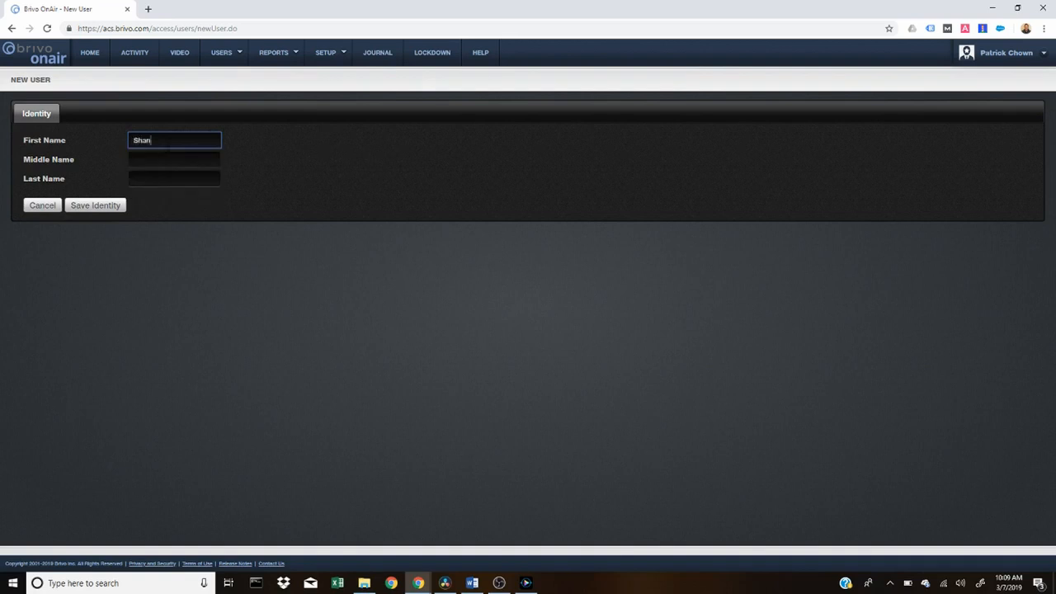
{"action": "type", "text": "Carey"}
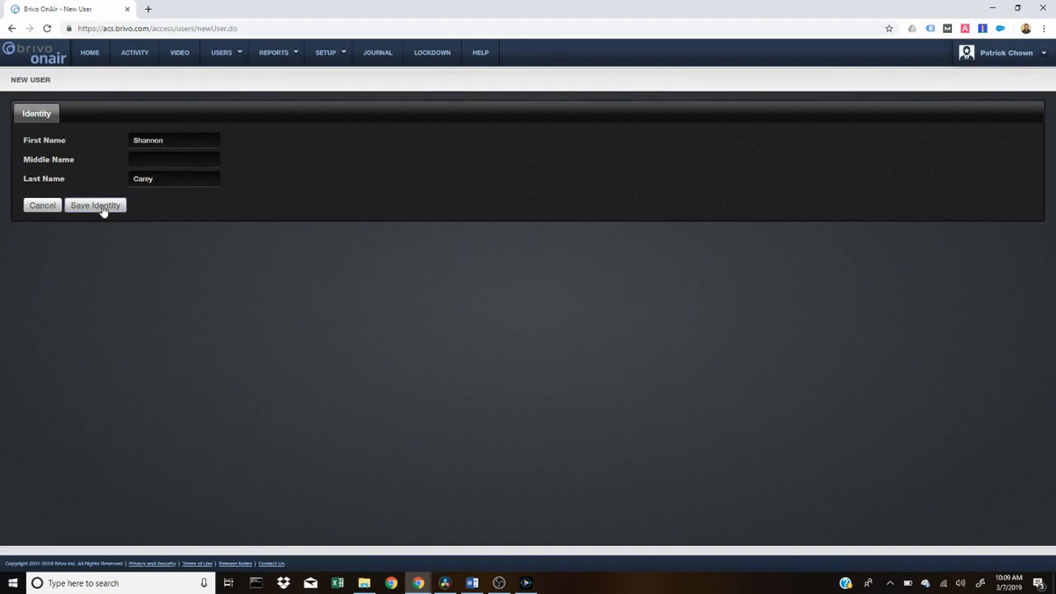
{"action": "left_click", "coordinate": [96, 205]}
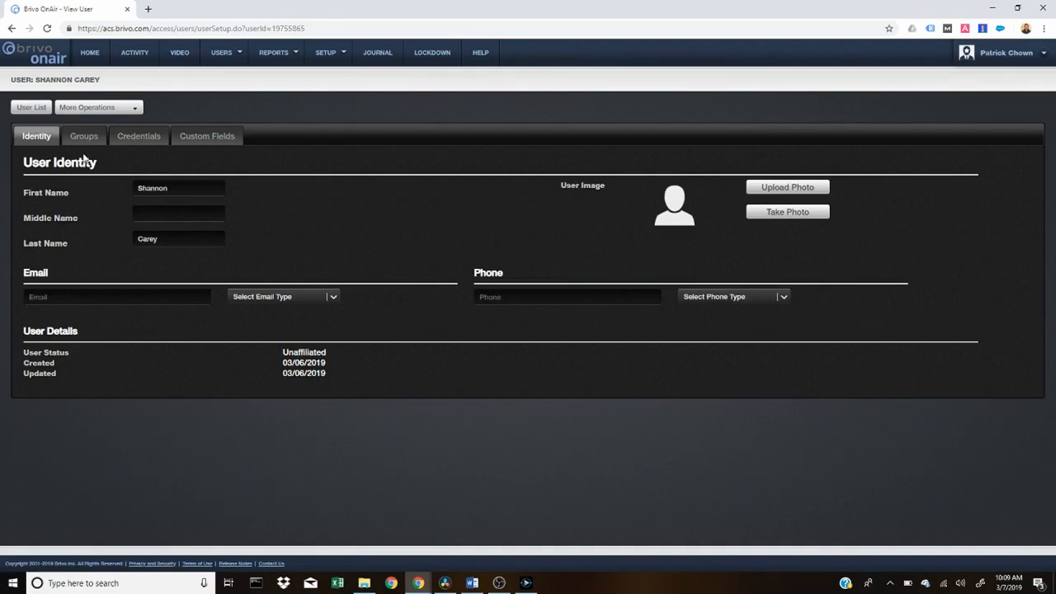
Assign the user to the Office Staff group from the Select Group dialog
{"action": "left_click", "coordinate": [82, 136]}
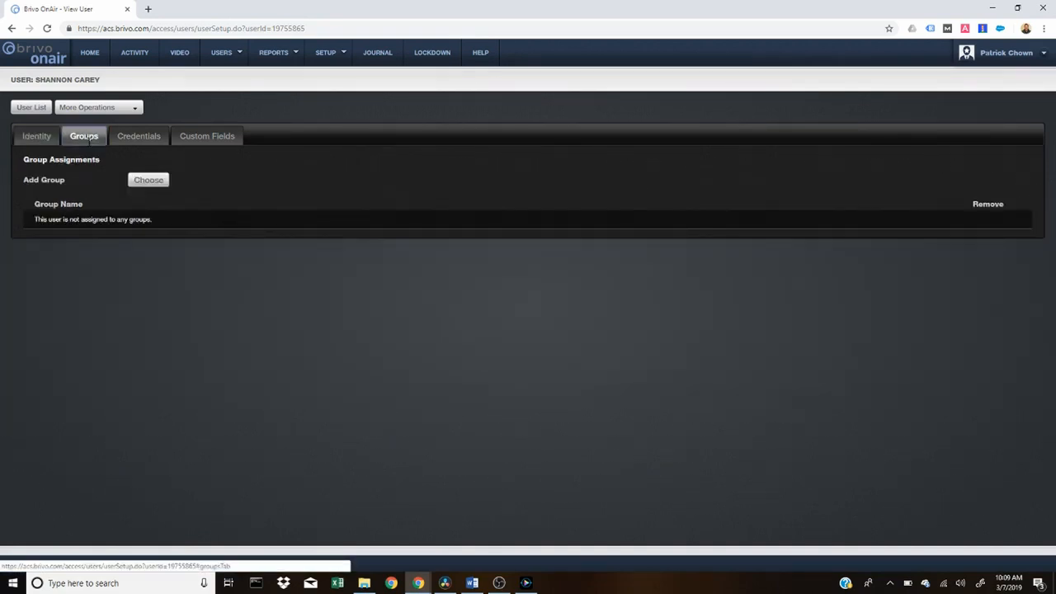
{"action": "mouse_move", "coordinate": [142, 310]}
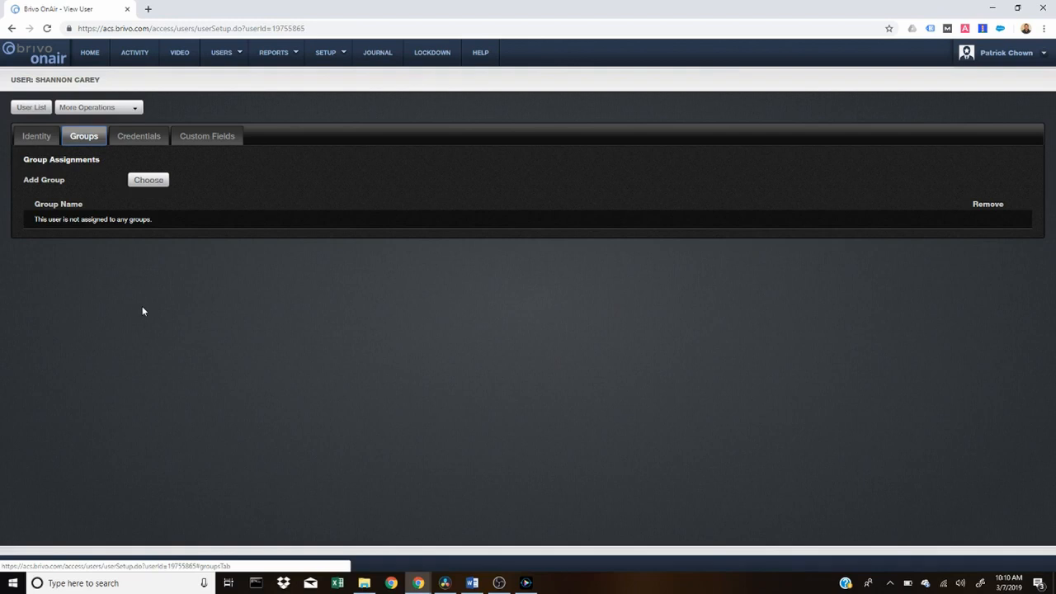
{"action": "mouse_move", "coordinate": [148, 180]}
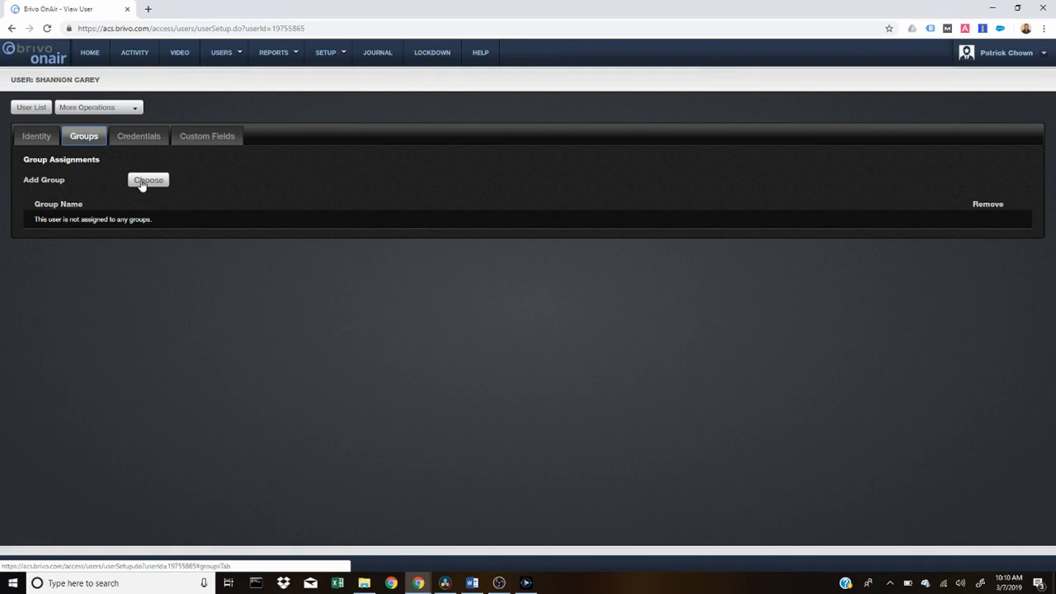
{"action": "left_click", "coordinate": [148, 180]}
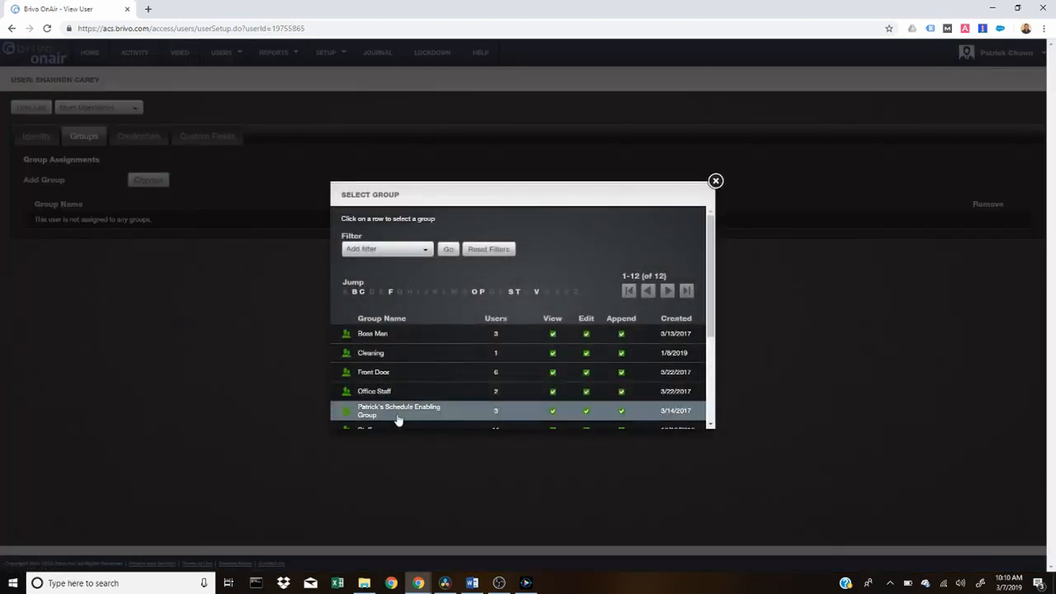
{"action": "mouse_move", "coordinate": [393, 391]}
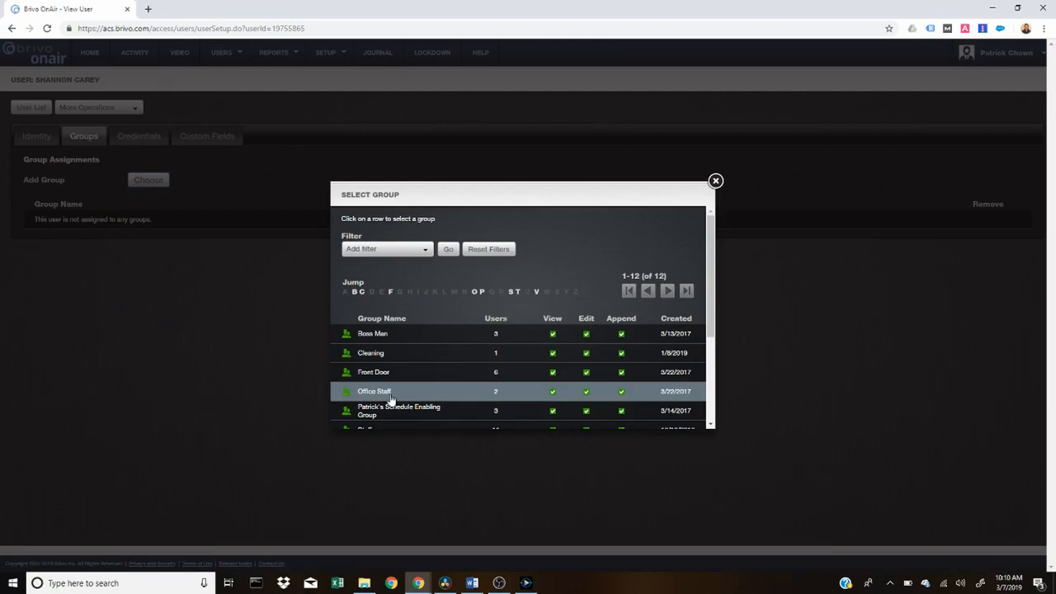
{"action": "left_click", "coordinate": [373, 389]}
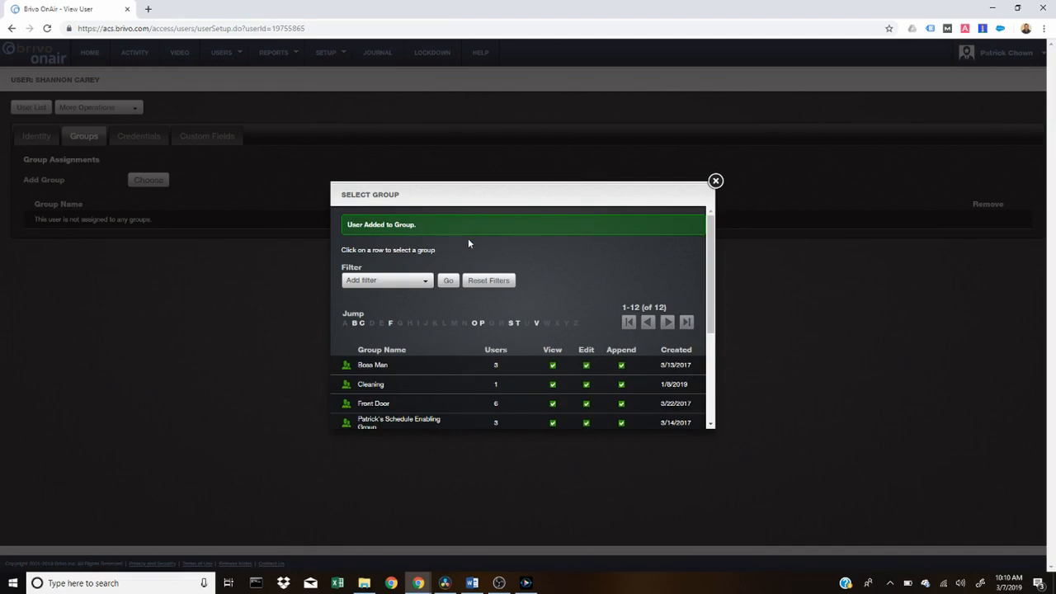
{"action": "mouse_move", "coordinate": [713, 180]}
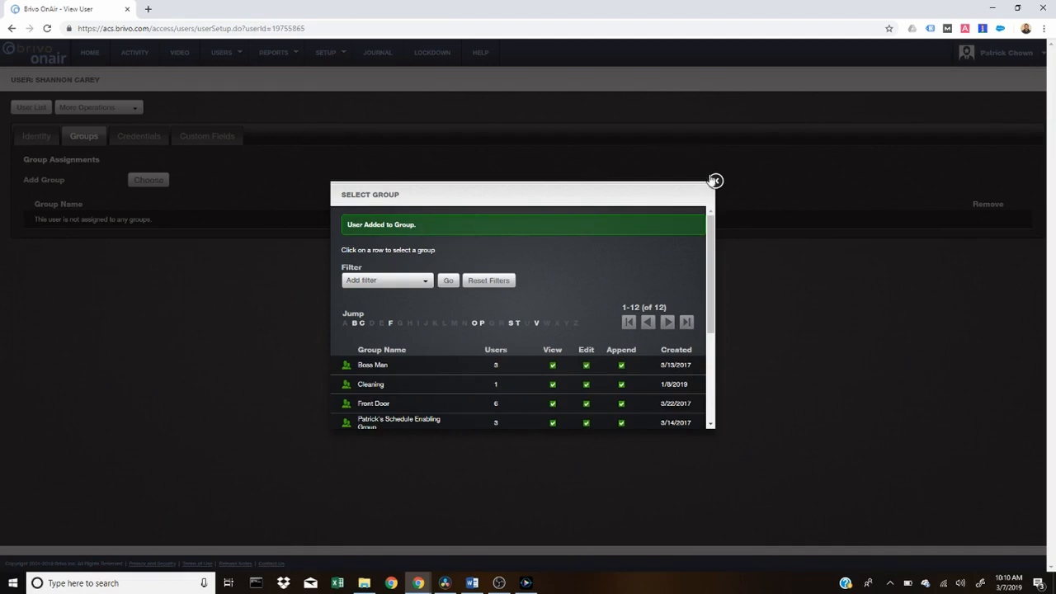
{"action": "left_click", "coordinate": [712, 180]}
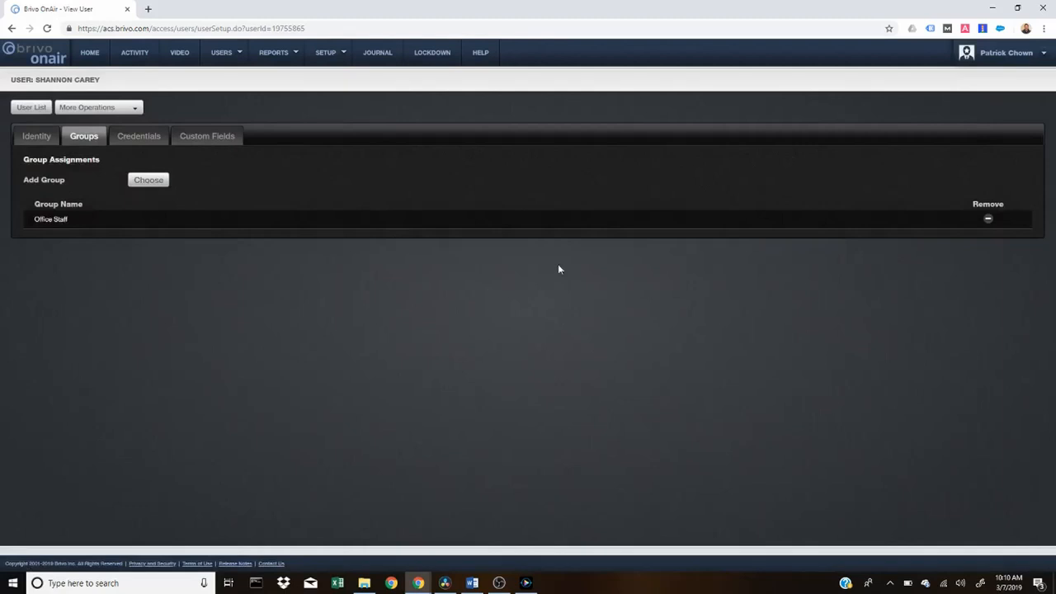
{"action": "mouse_move", "coordinate": [452, 241]}
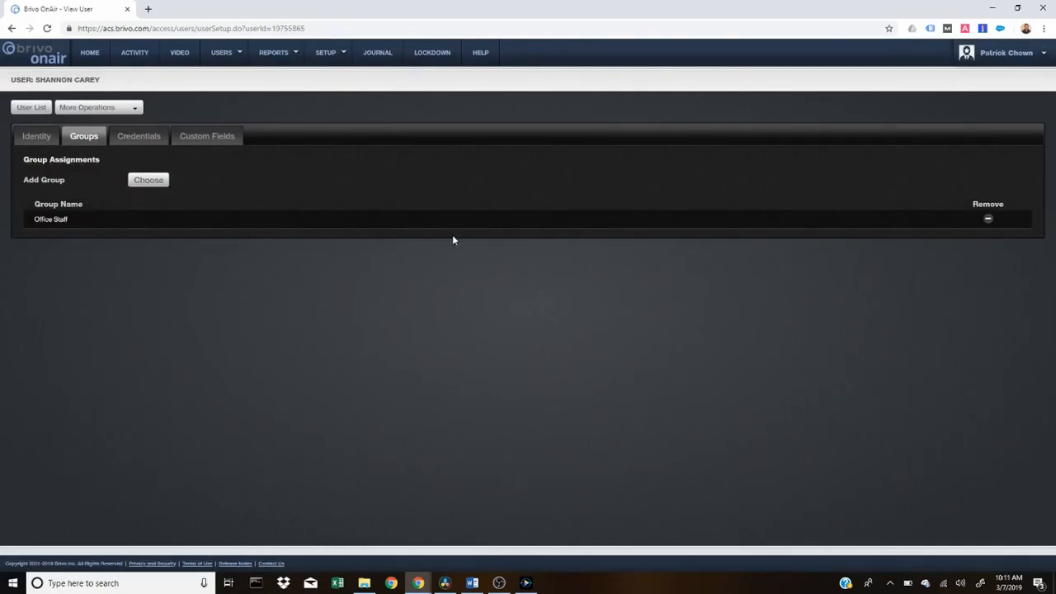
{"action": "mouse_move", "coordinate": [377, 300]}
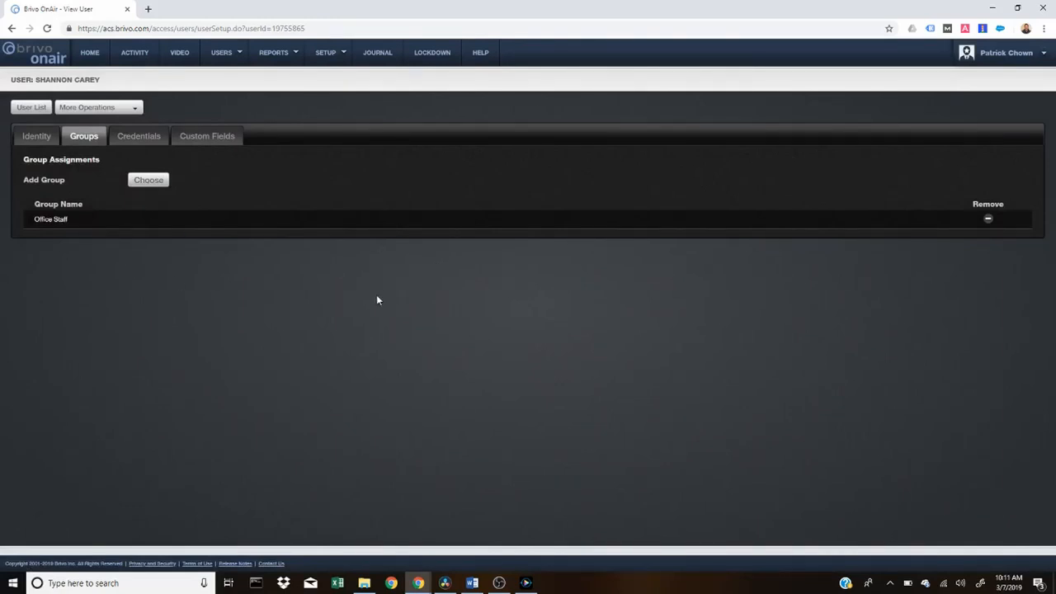
{"action": "mouse_move", "coordinate": [227, 262]}
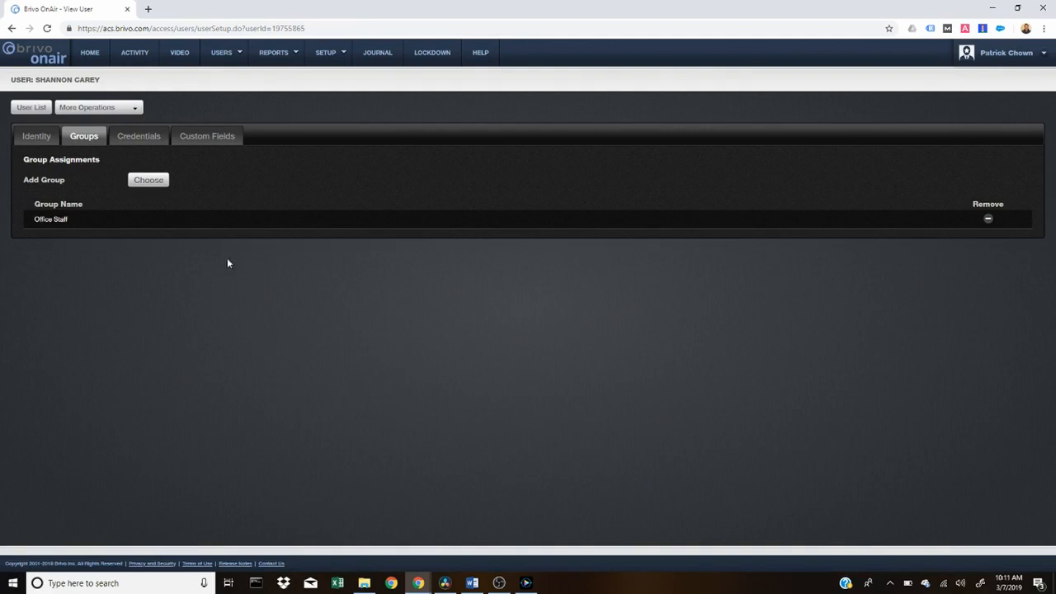
{"action": "mouse_move", "coordinate": [161, 256]}
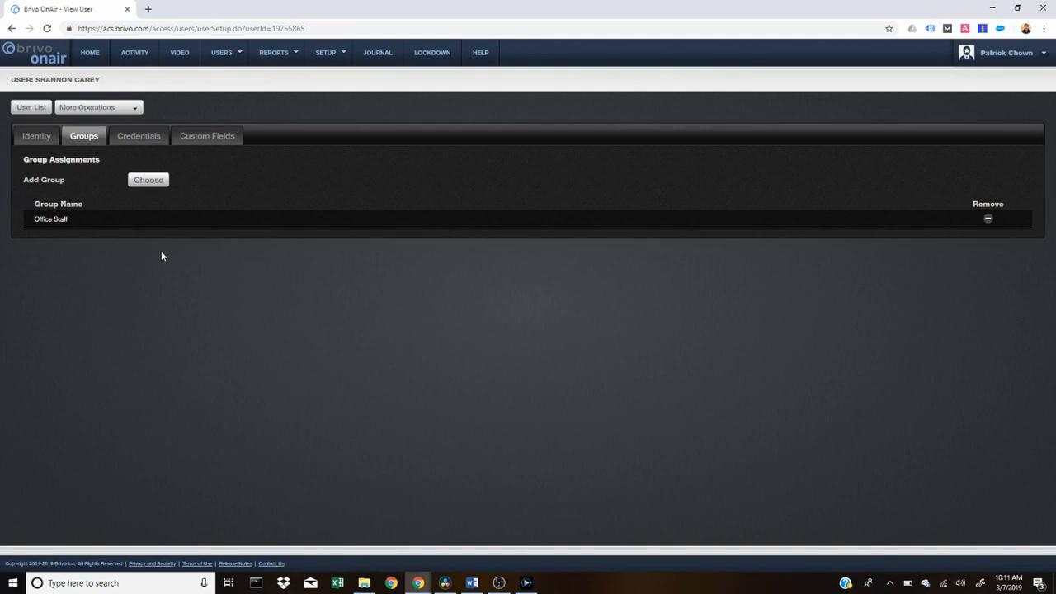
{"action": "mouse_move", "coordinate": [138, 136]}
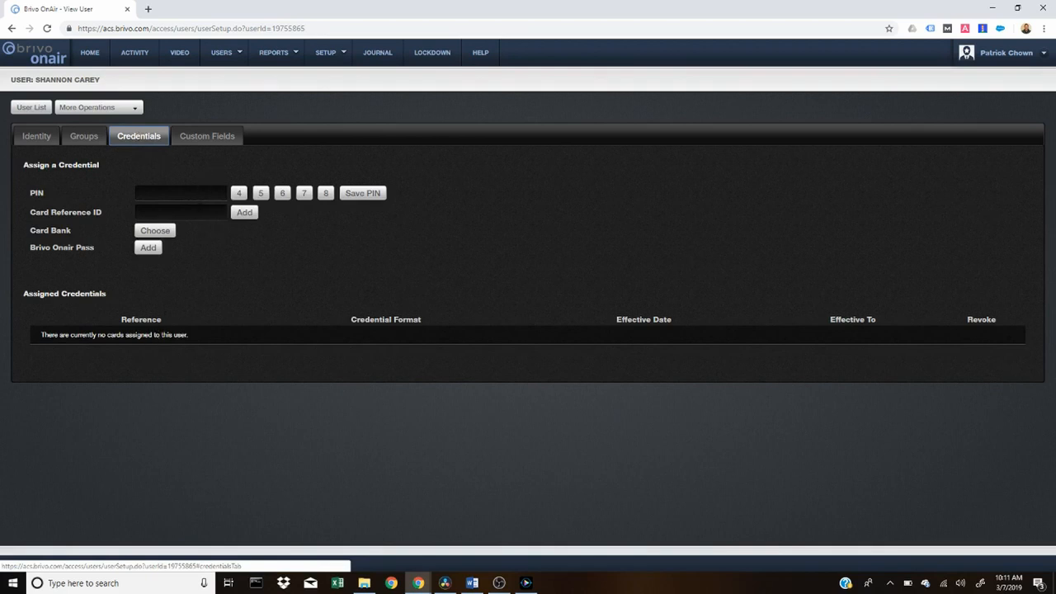
{"action": "mouse_move", "coordinate": [188, 234]}
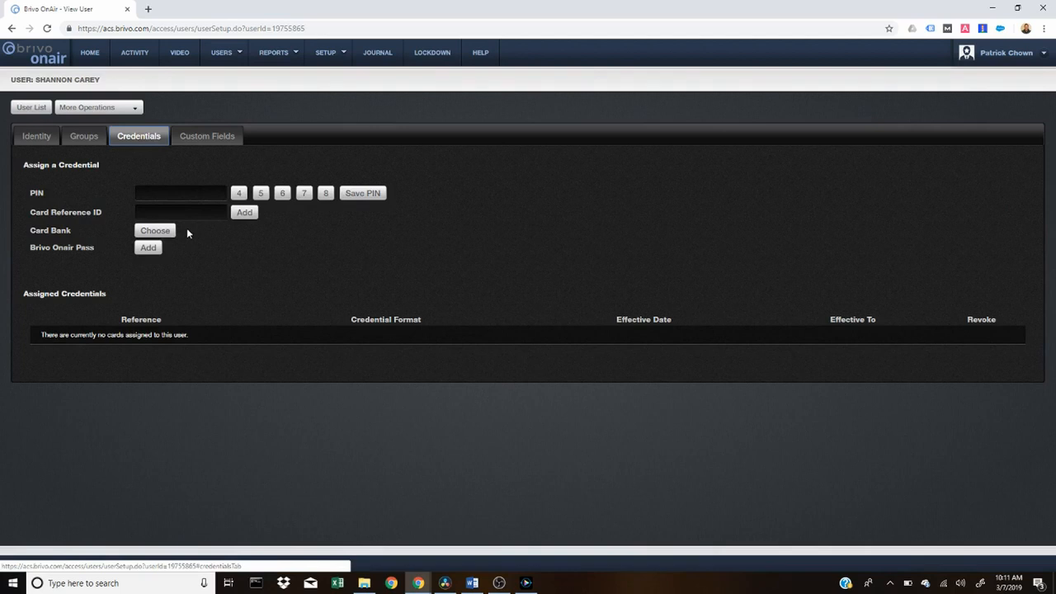
{"action": "mouse_move", "coordinate": [178, 256]}
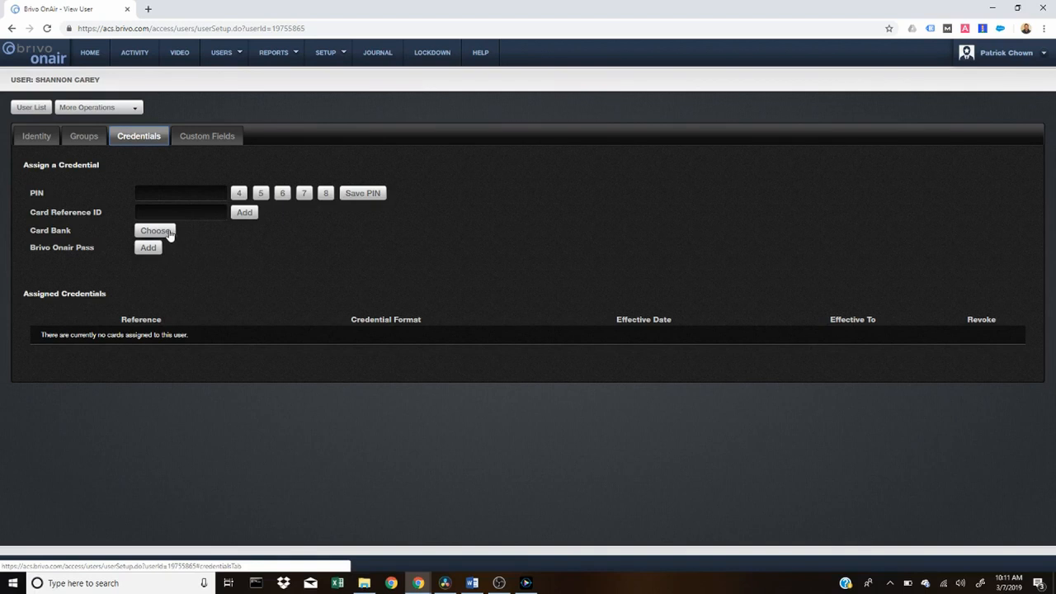
Assign card reference 1234 from the card bank as the user's credential
{"action": "left_click", "coordinate": [155, 231]}
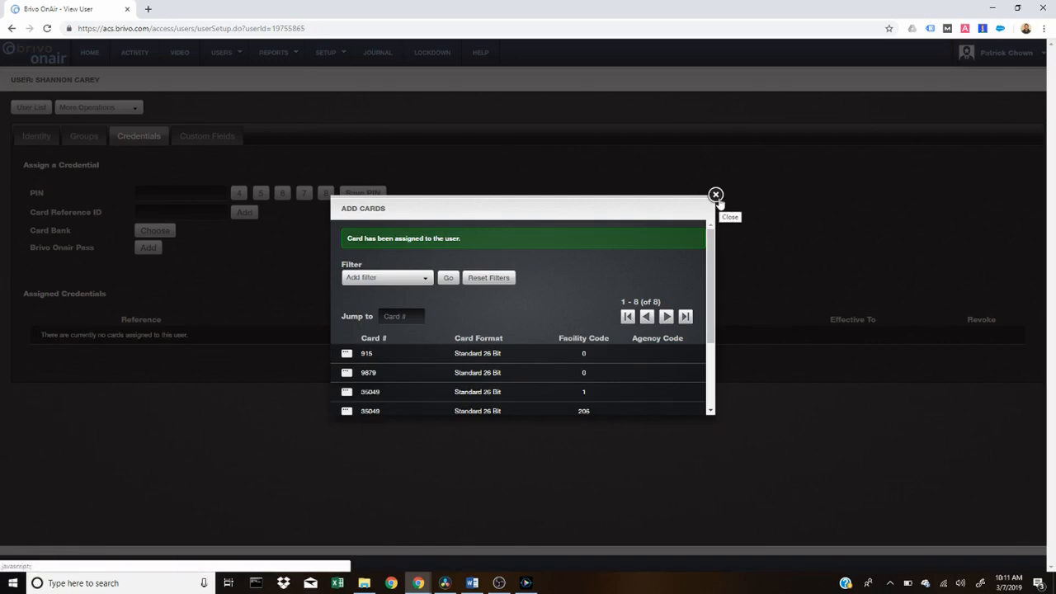
{"action": "left_click", "coordinate": [716, 195]}
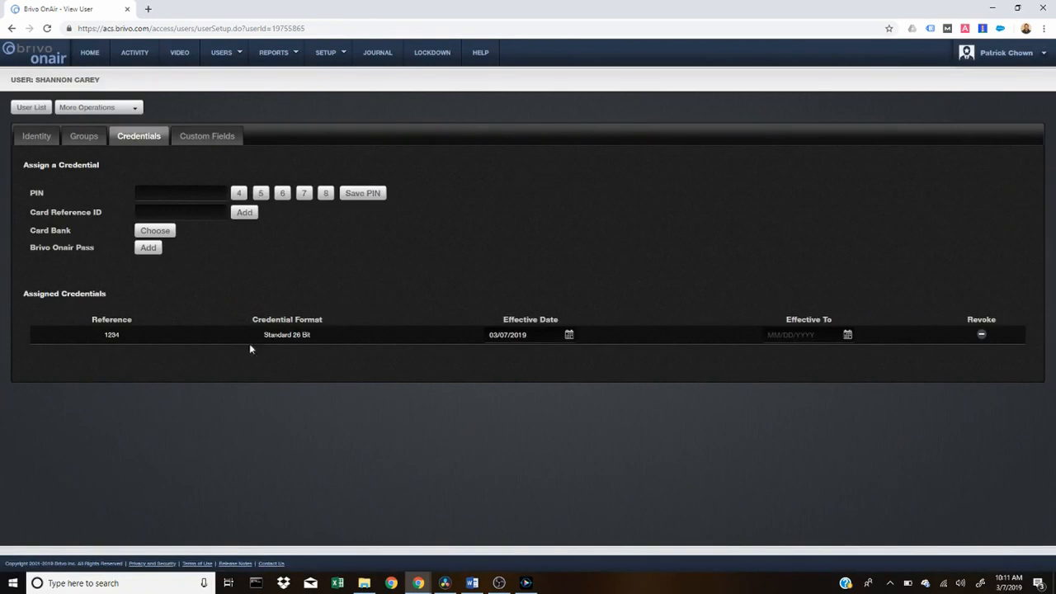
{"action": "mouse_move", "coordinate": [227, 303]}
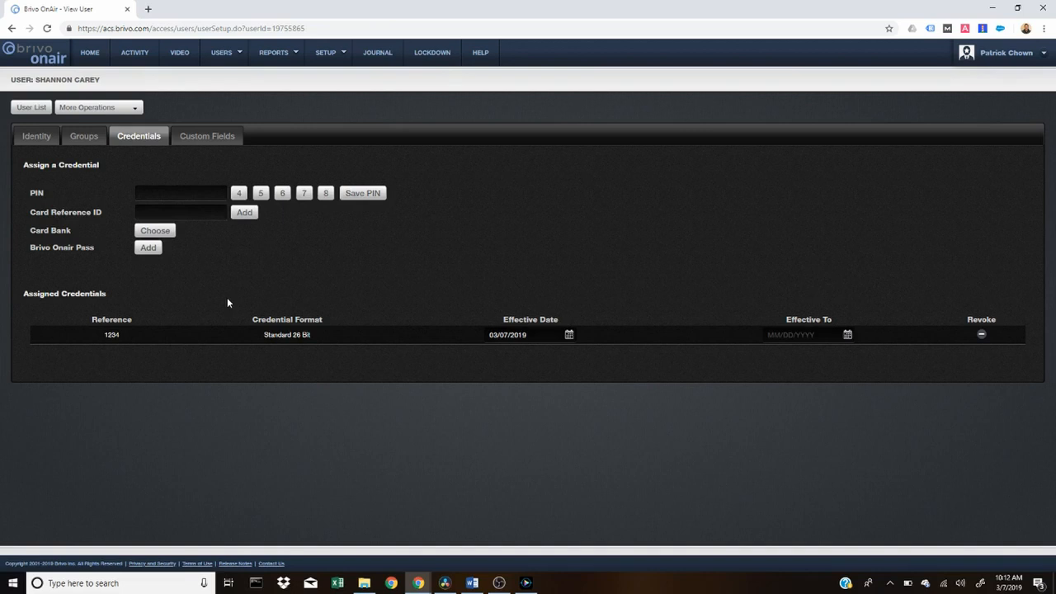
{"action": "mouse_move", "coordinate": [769, 353]}
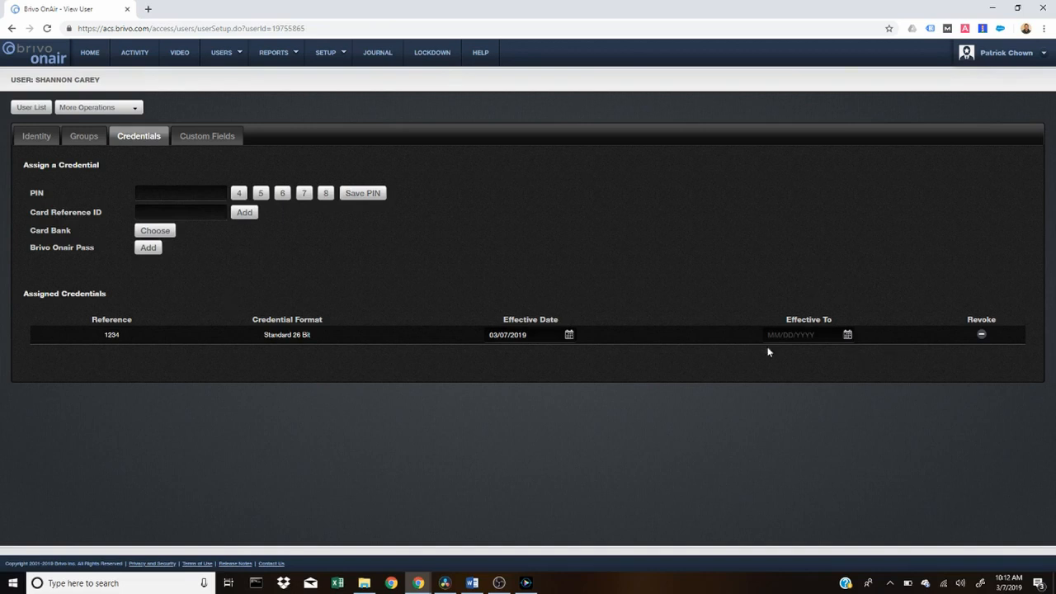
Revoke the 1234 credential from the user and confirm the removal
{"action": "left_click", "coordinate": [980, 334]}
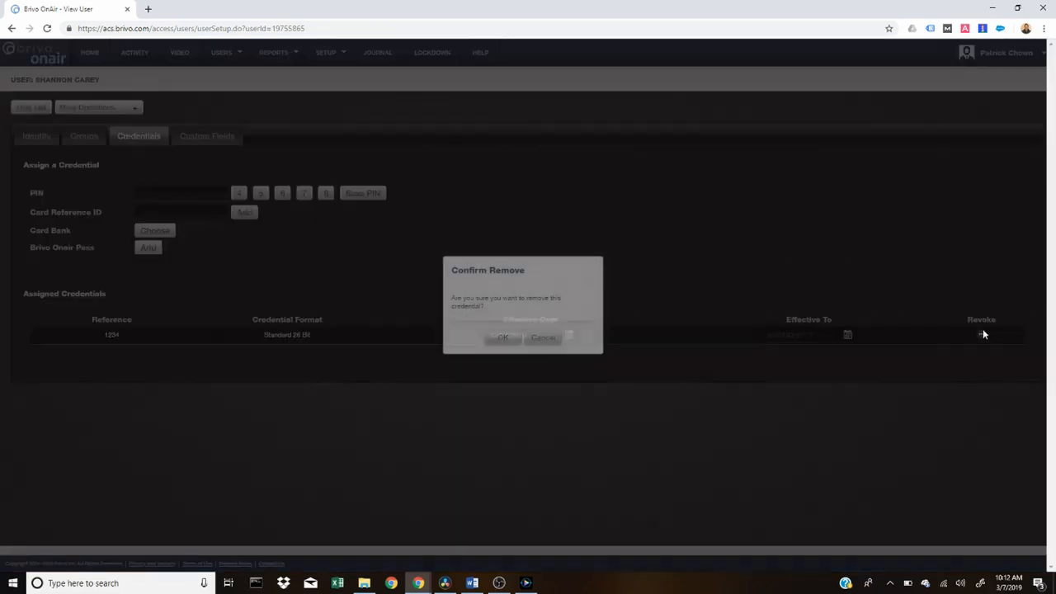
{"action": "left_click", "coordinate": [503, 336]}
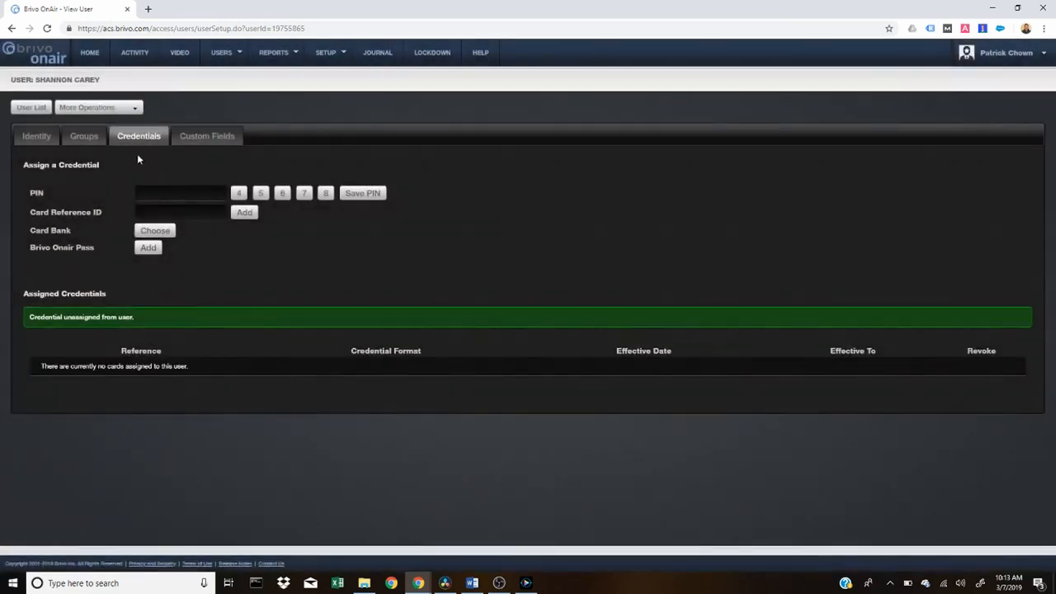
{"action": "left_click", "coordinate": [83, 135]}
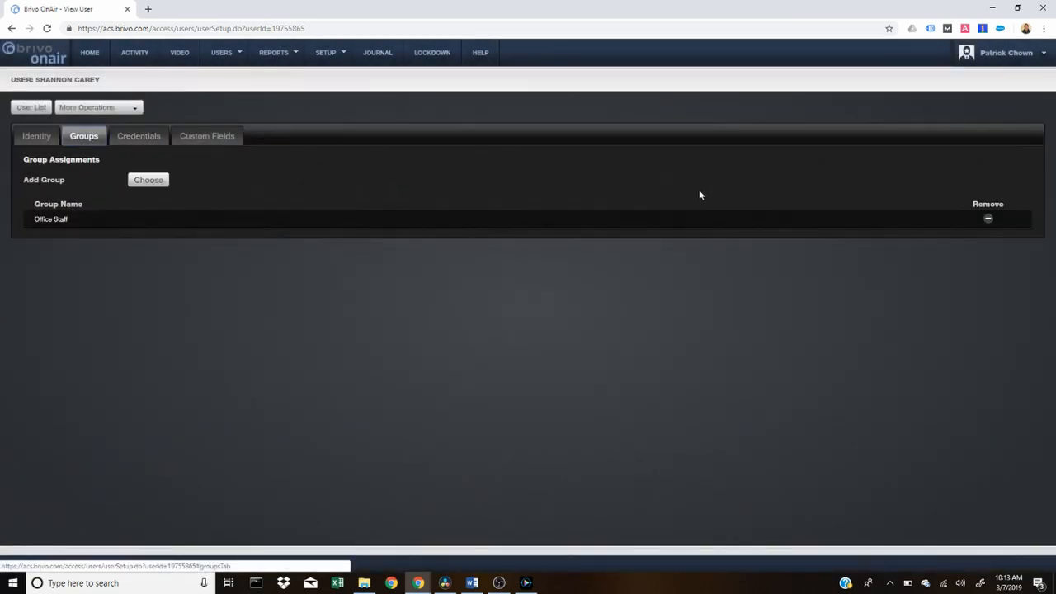
Remove the user from the Office Staff group, then return to the identity details
{"action": "left_click", "coordinate": [987, 218]}
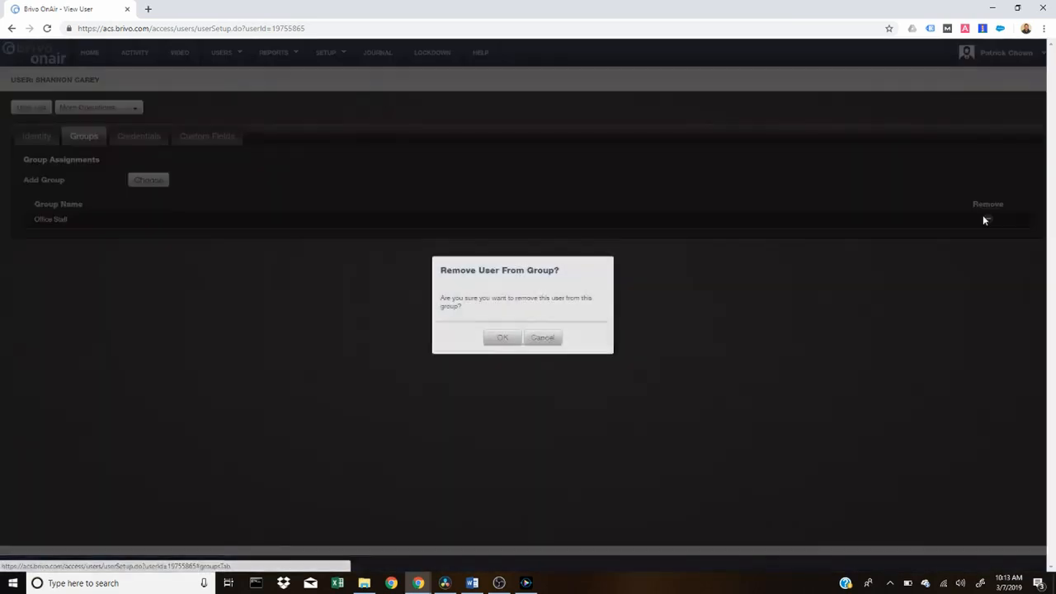
{"action": "left_click", "coordinate": [502, 336]}
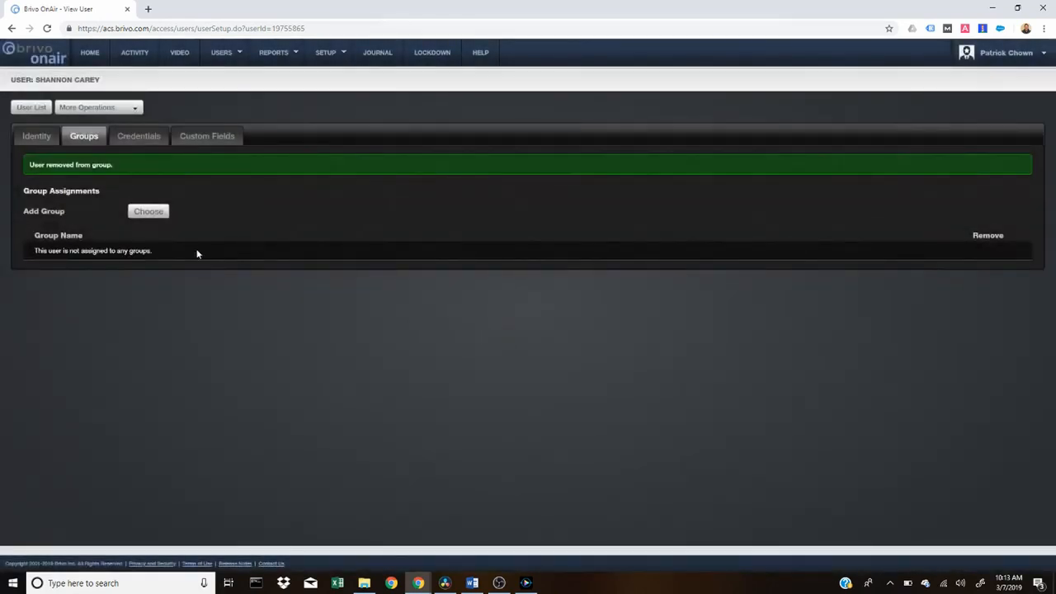
{"action": "left_click", "coordinate": [36, 135]}
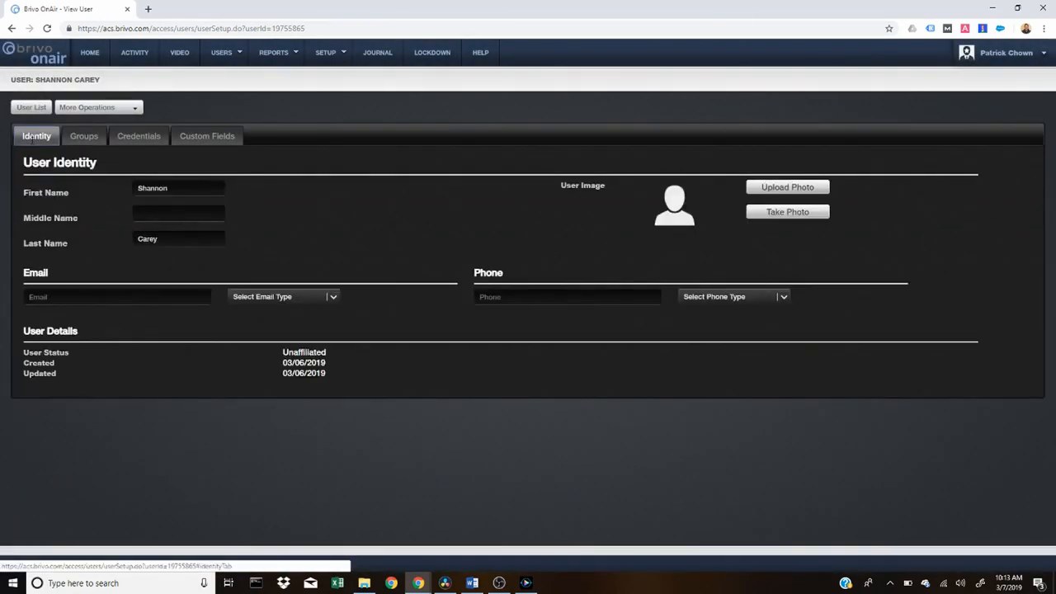
{"action": "mouse_move", "coordinate": [125, 155]}
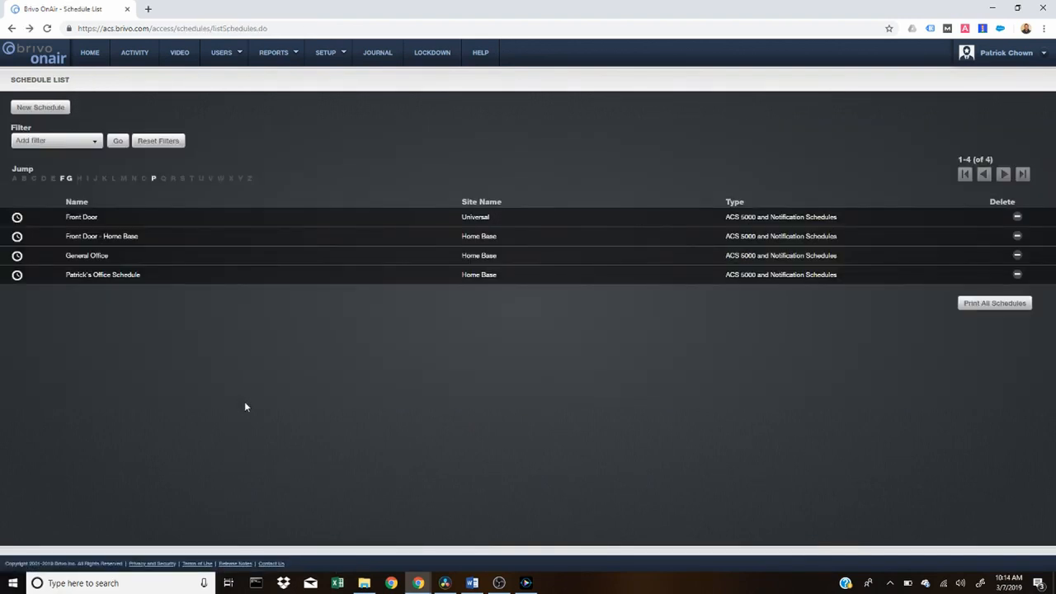
{"action": "mouse_move", "coordinate": [297, 139]}
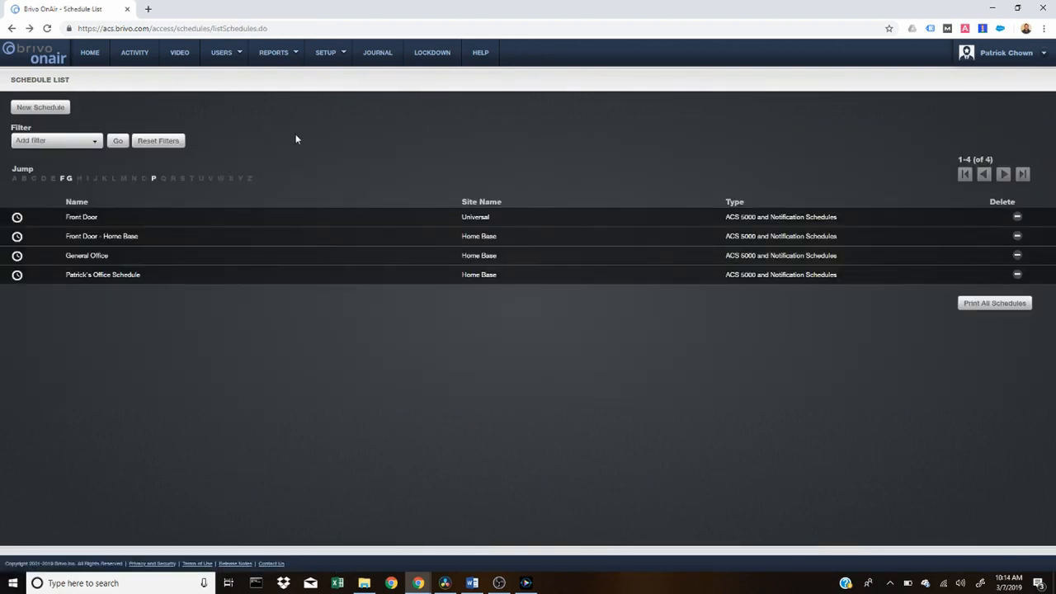
Start a blank new schedule from Setup > Schedules
{"action": "left_click", "coordinate": [325, 51]}
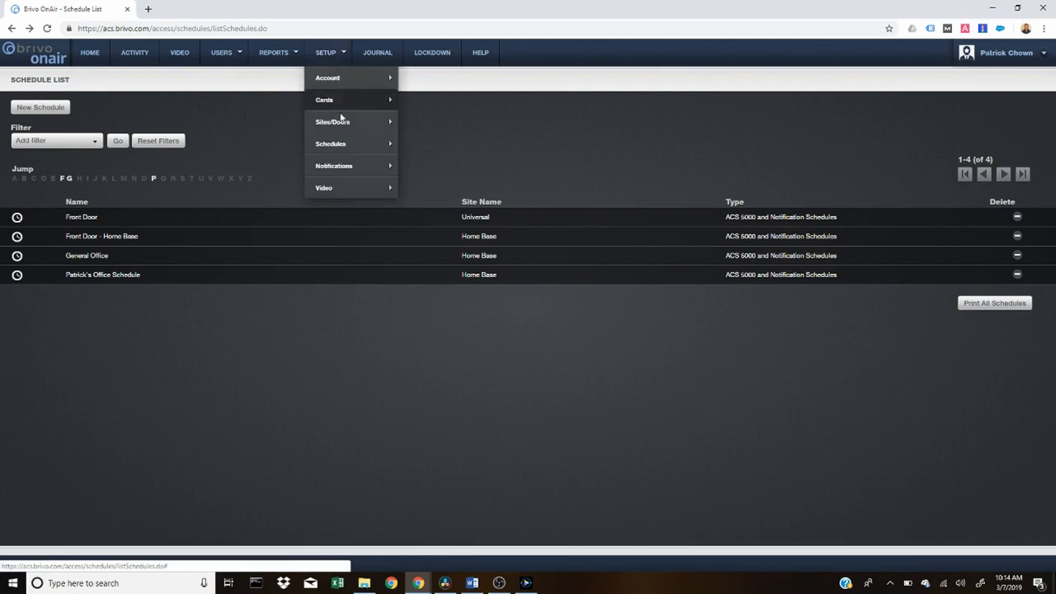
{"action": "left_click", "coordinate": [415, 145]}
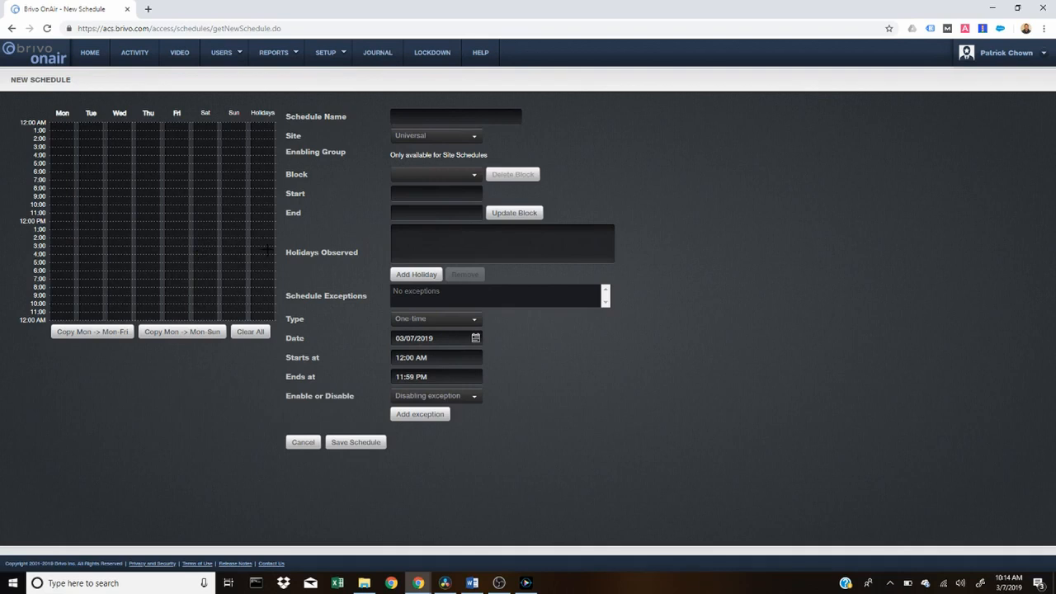
{"action": "mouse_move", "coordinate": [442, 137]}
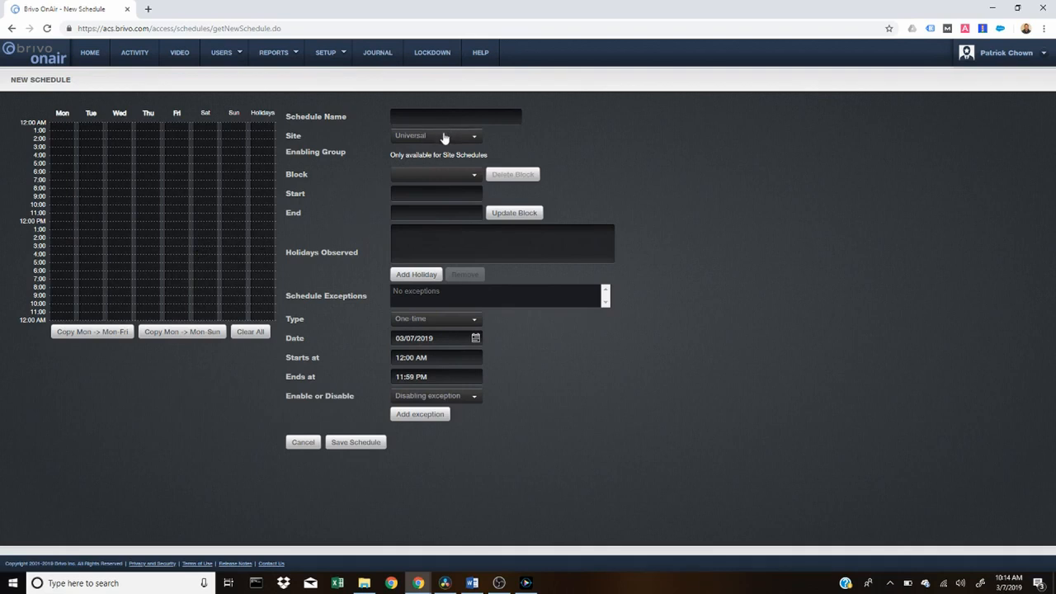
{"action": "mouse_move", "coordinate": [396, 299]}
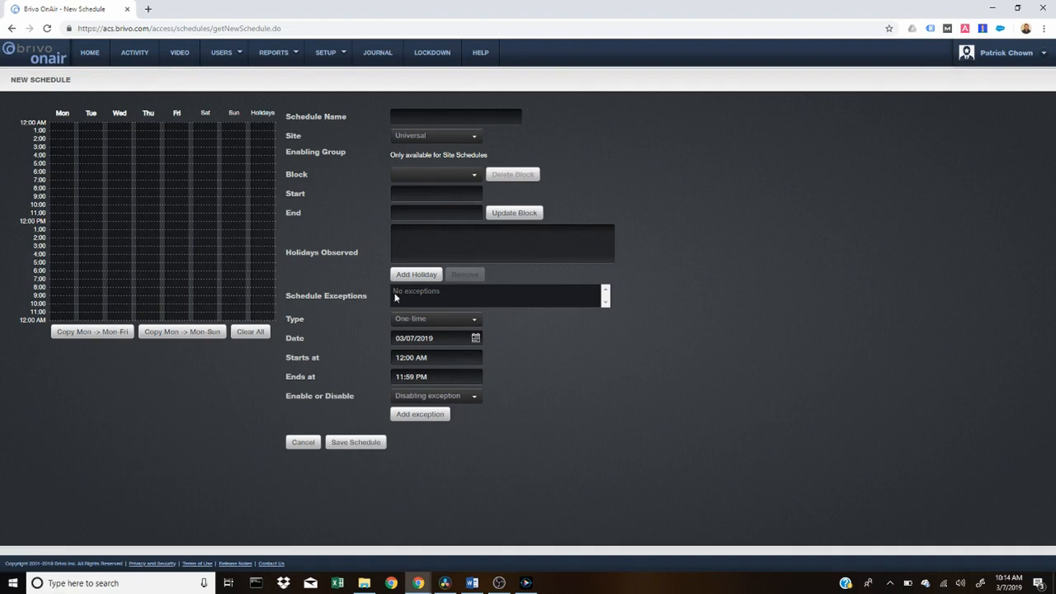
{"action": "mouse_move", "coordinate": [360, 521]}
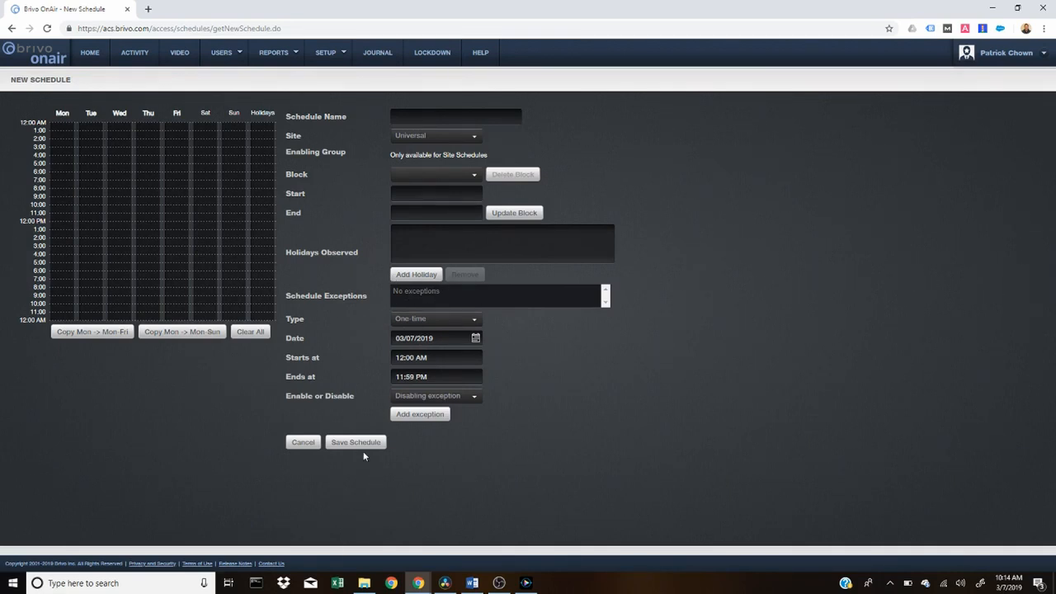
{"action": "mouse_move", "coordinate": [163, 432]}
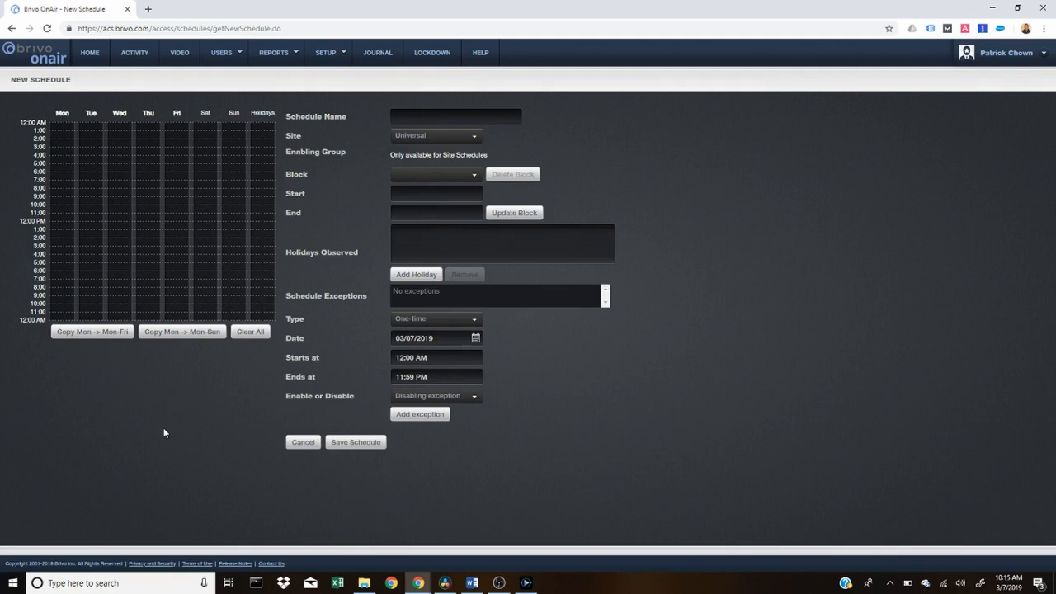
{"action": "mouse_move", "coordinate": [4, 102]}
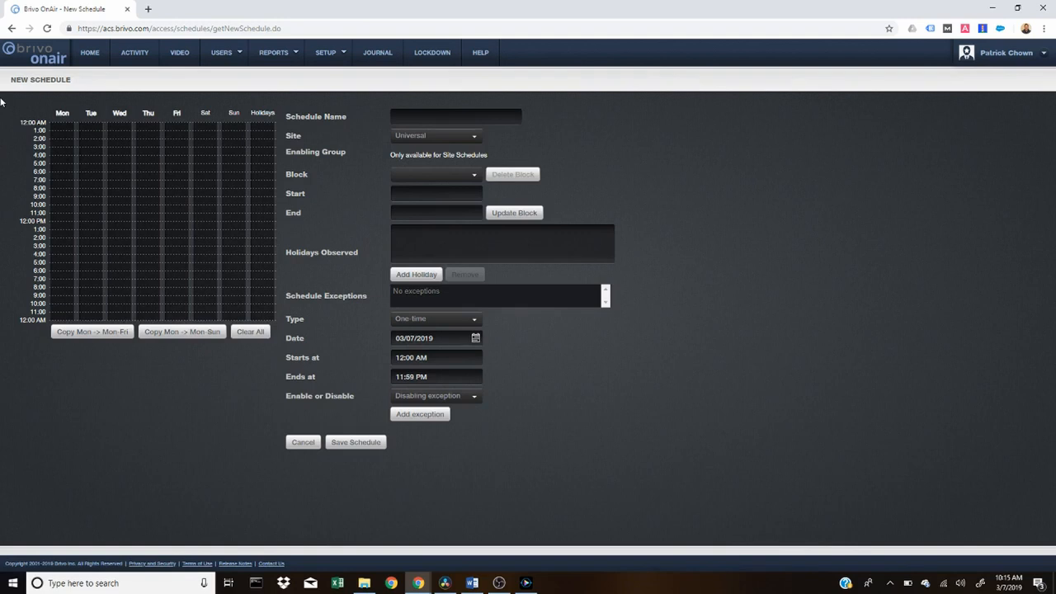
{"action": "mouse_move", "coordinate": [33, 89]}
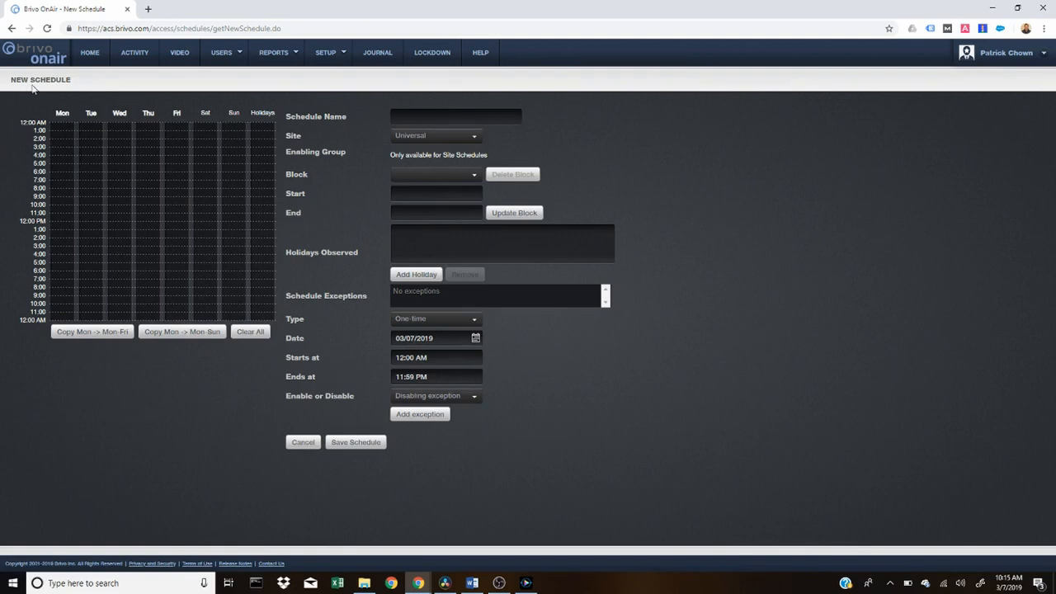
{"action": "mouse_move", "coordinate": [106, 69]}
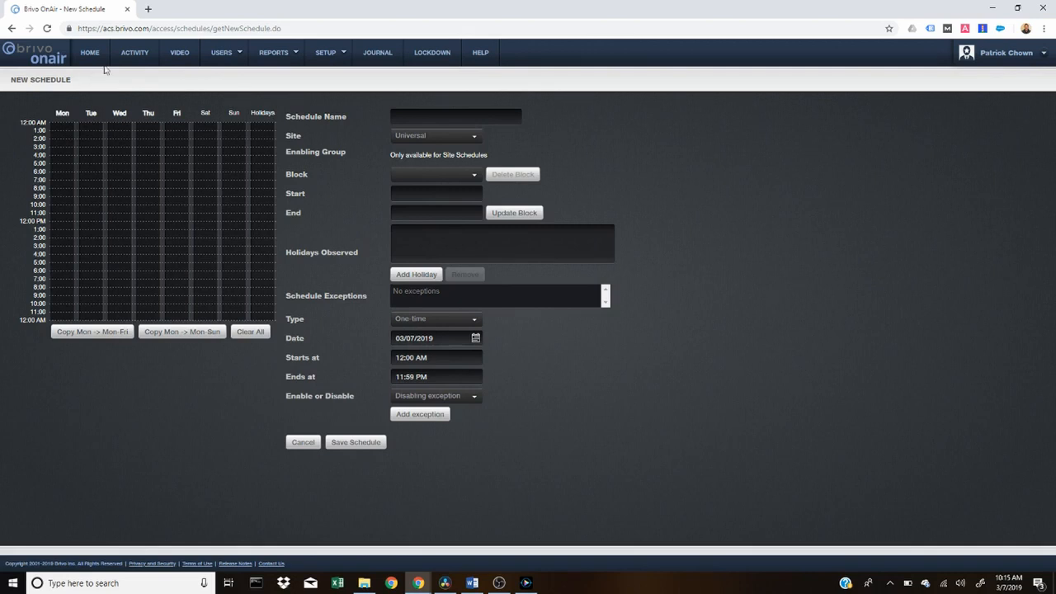
{"action": "mouse_move", "coordinate": [136, 51]}
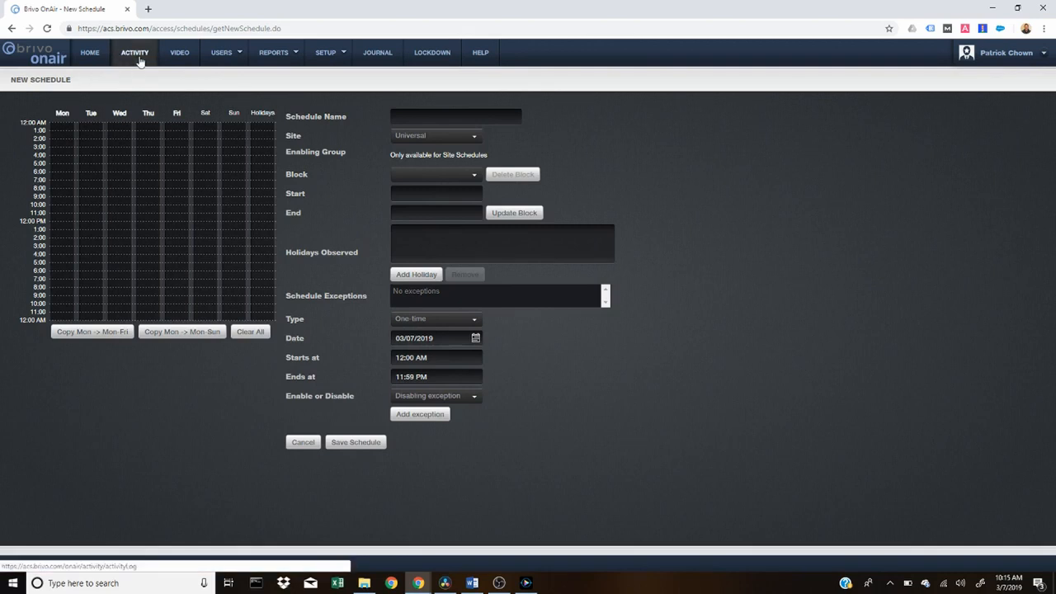
View the activity log of recent door events, then bring up the reporting options
{"action": "left_click", "coordinate": [136, 51]}
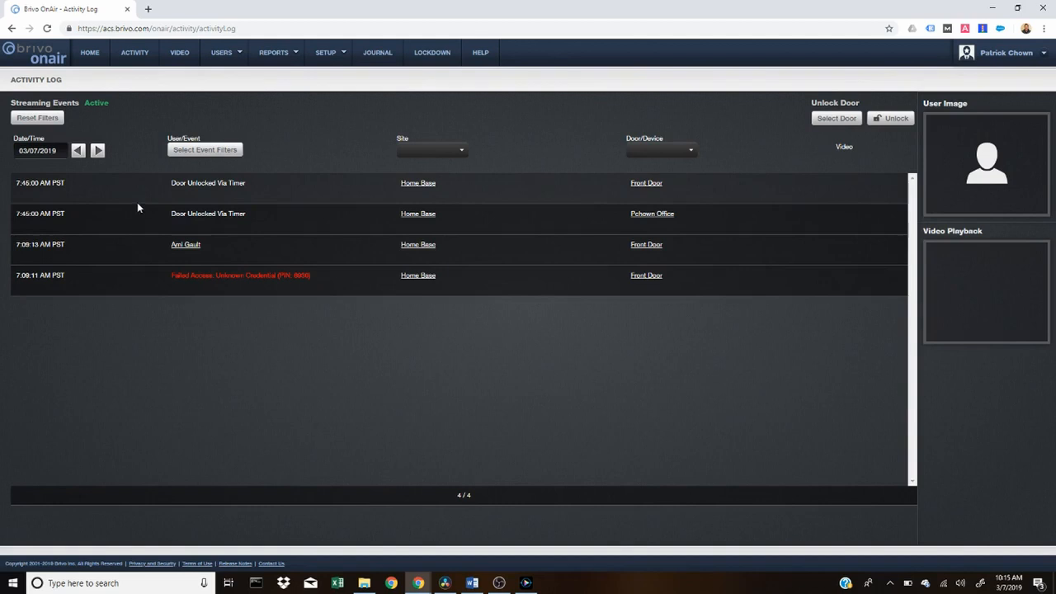
{"action": "mouse_move", "coordinate": [165, 311]}
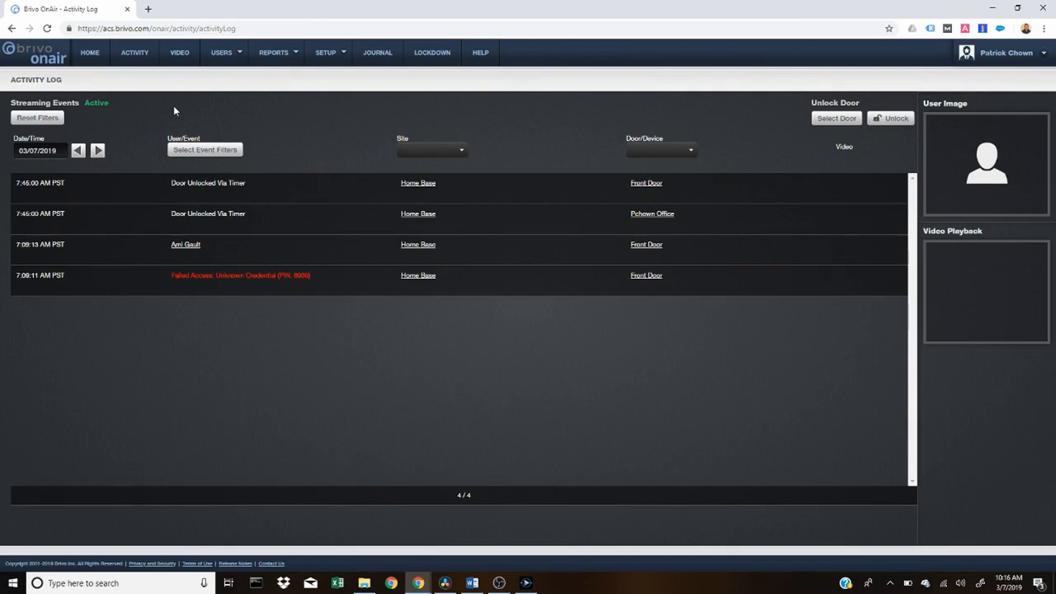
{"action": "left_click", "coordinate": [274, 51]}
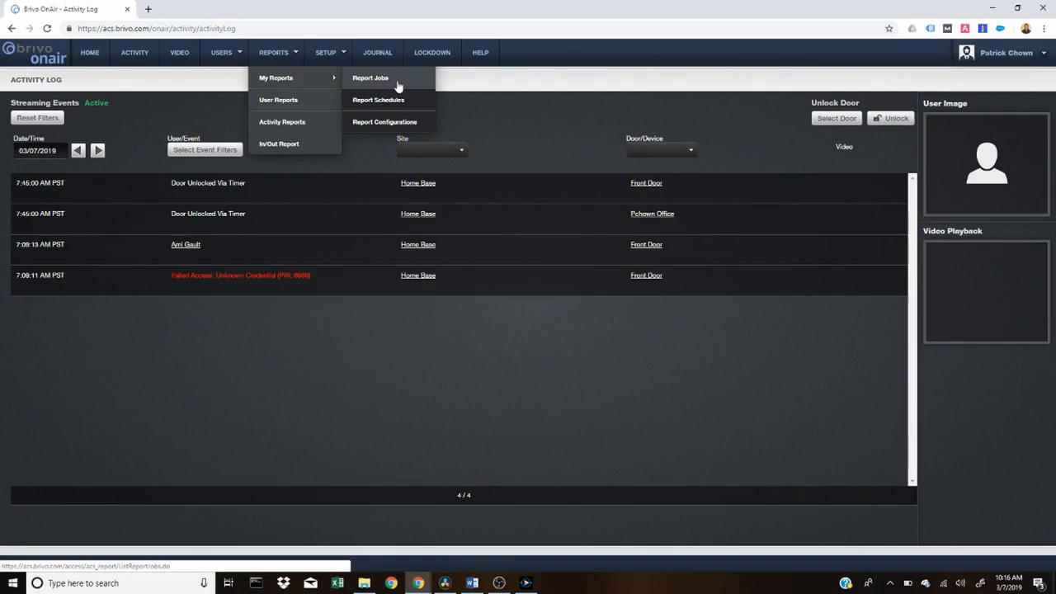
Begin a new report configuration and select the User Activity Report type
{"action": "left_click", "coordinate": [384, 122]}
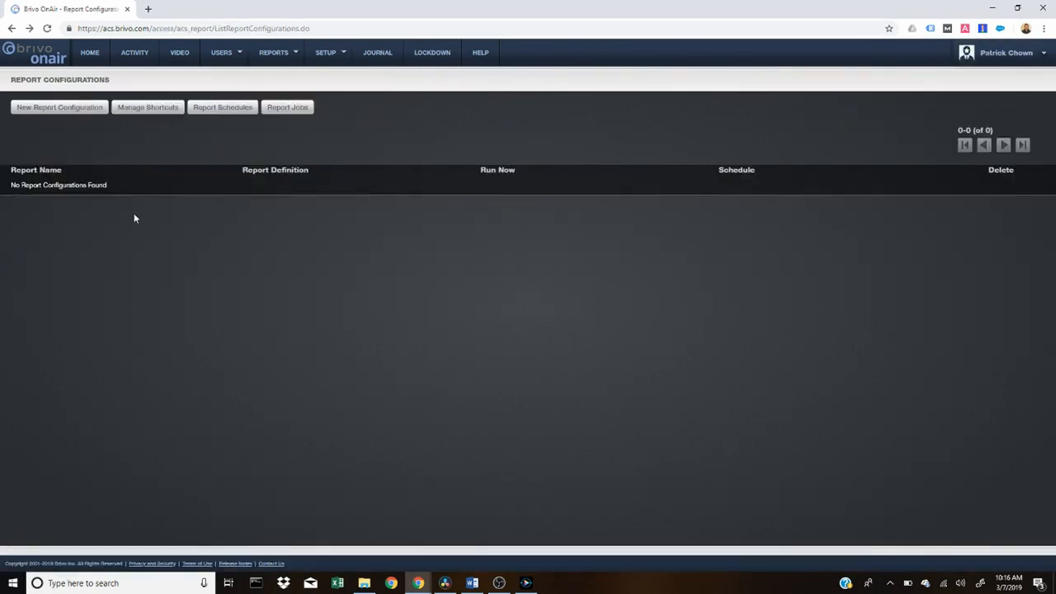
{"action": "left_click", "coordinate": [59, 108]}
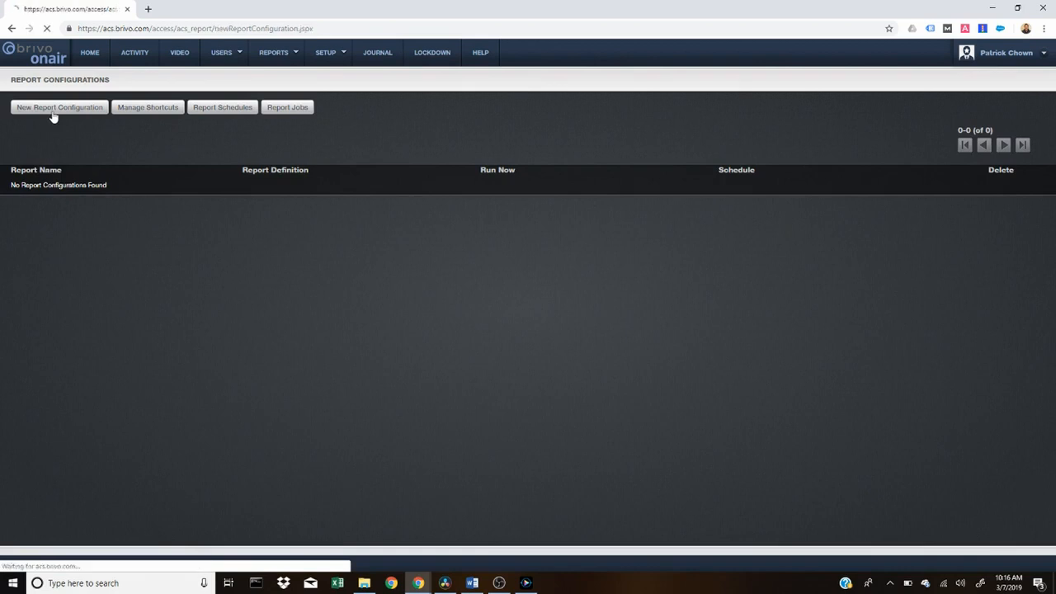
{"action": "left_click", "coordinate": [59, 106]}
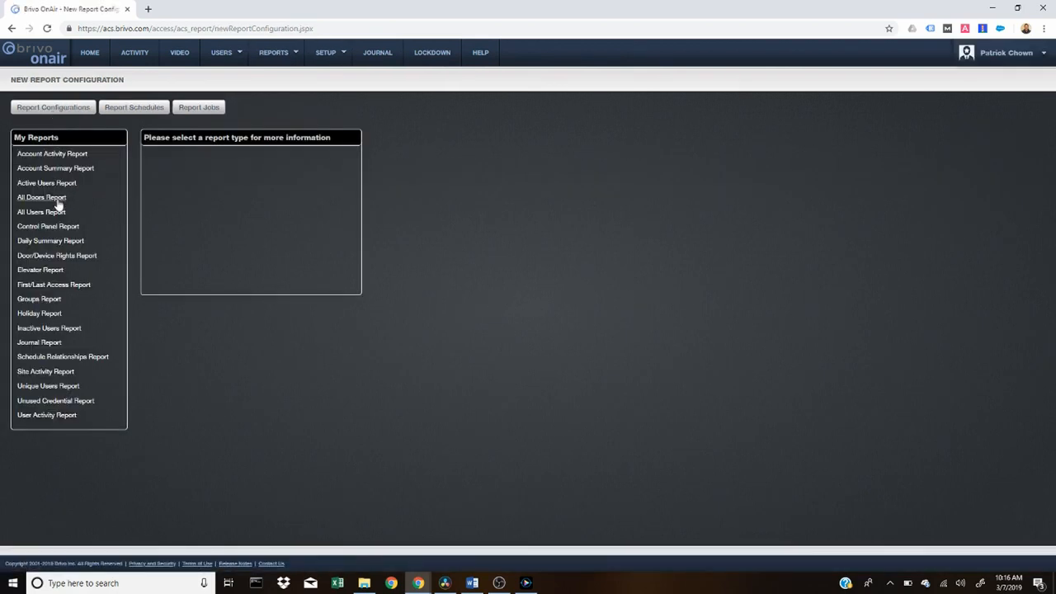
{"action": "mouse_move", "coordinate": [63, 419]}
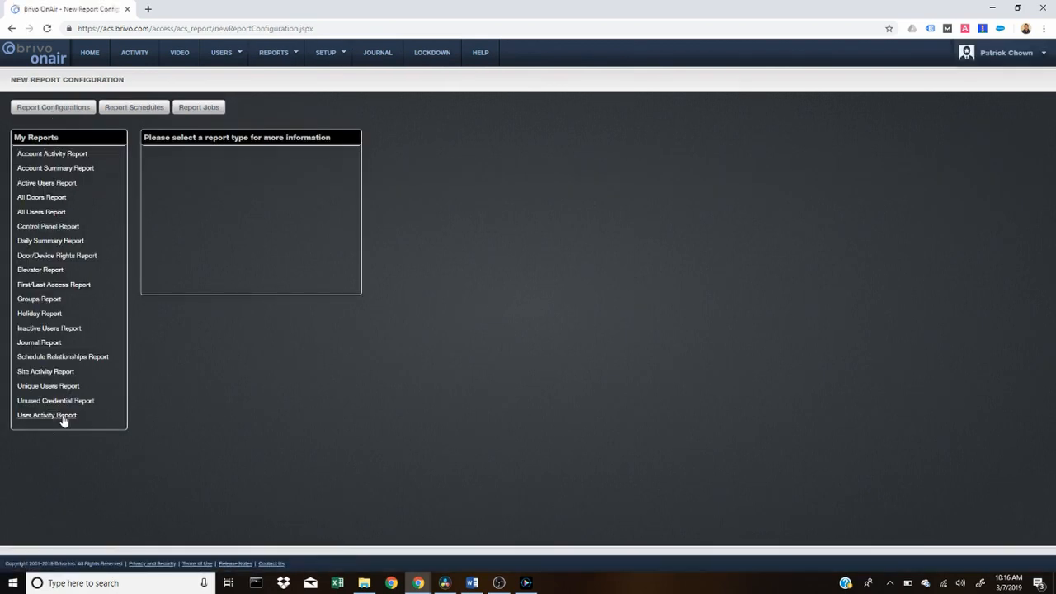
{"action": "left_click", "coordinate": [46, 416]}
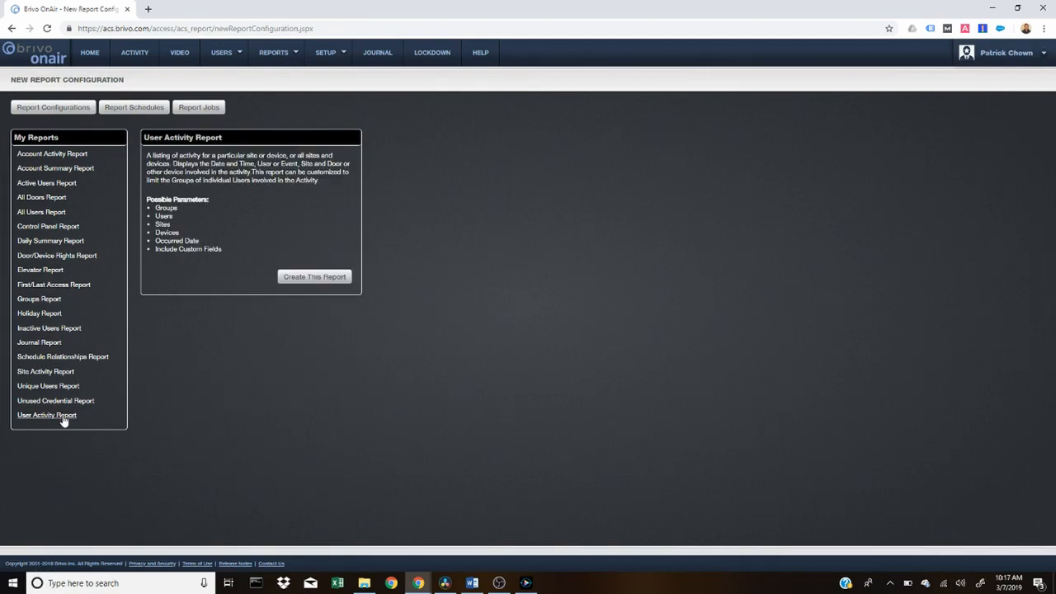
Create a User Activity Report and review its group, user, site, device and date parameters
{"action": "left_click", "coordinate": [313, 277]}
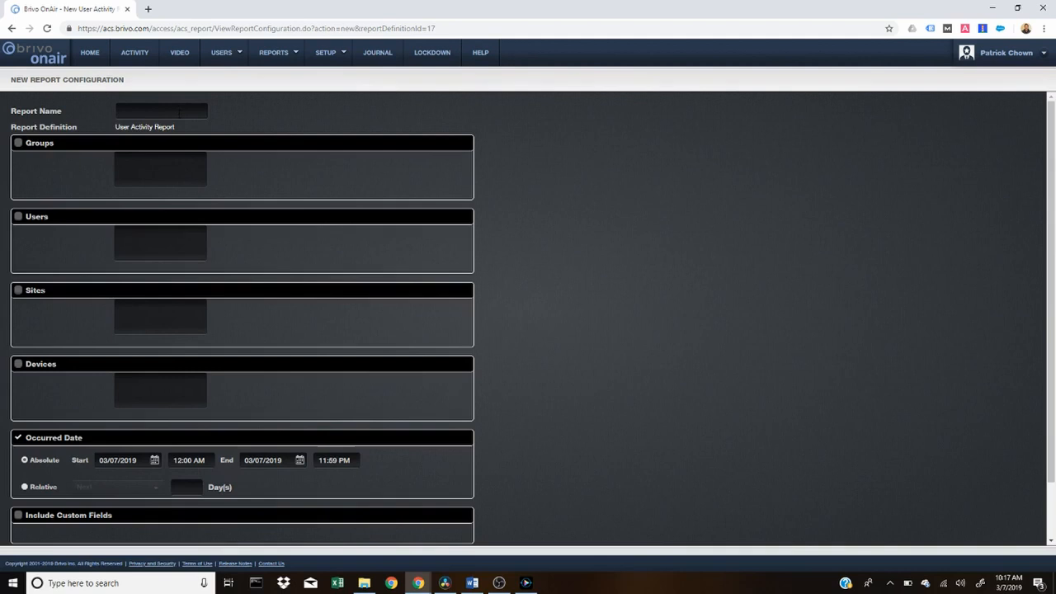
{"action": "mouse_move", "coordinate": [172, 262]}
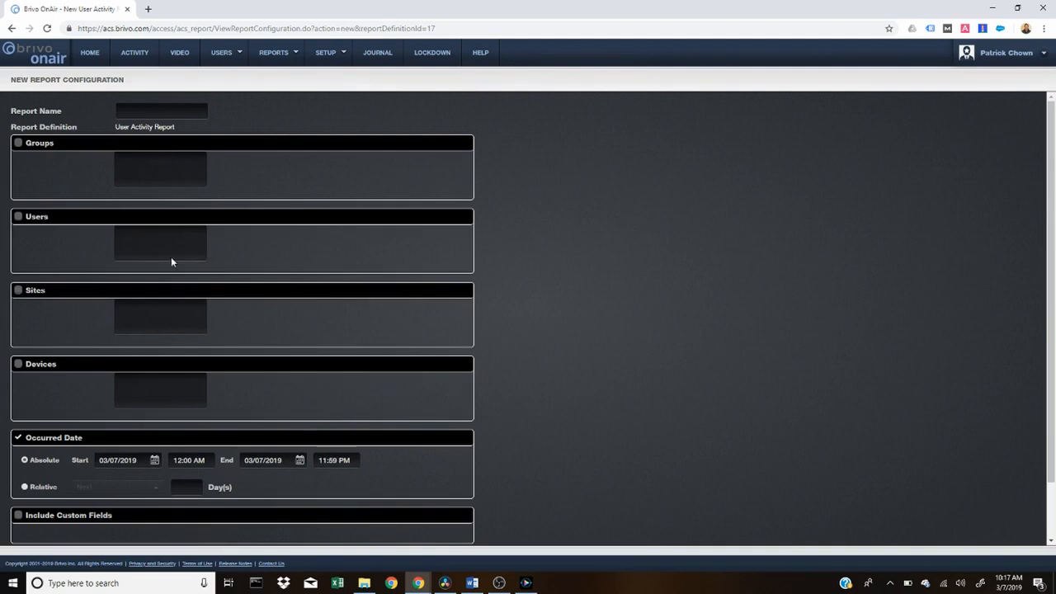
{"action": "scroll", "scroll_direction": "down", "scroll_amount": 3}
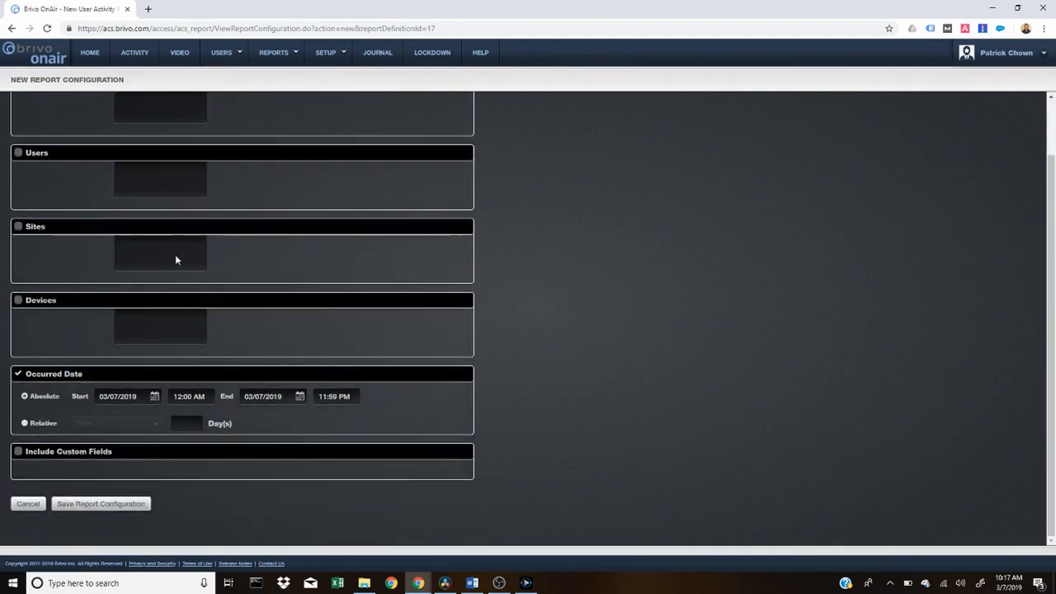
{"action": "mouse_move", "coordinate": [162, 330]}
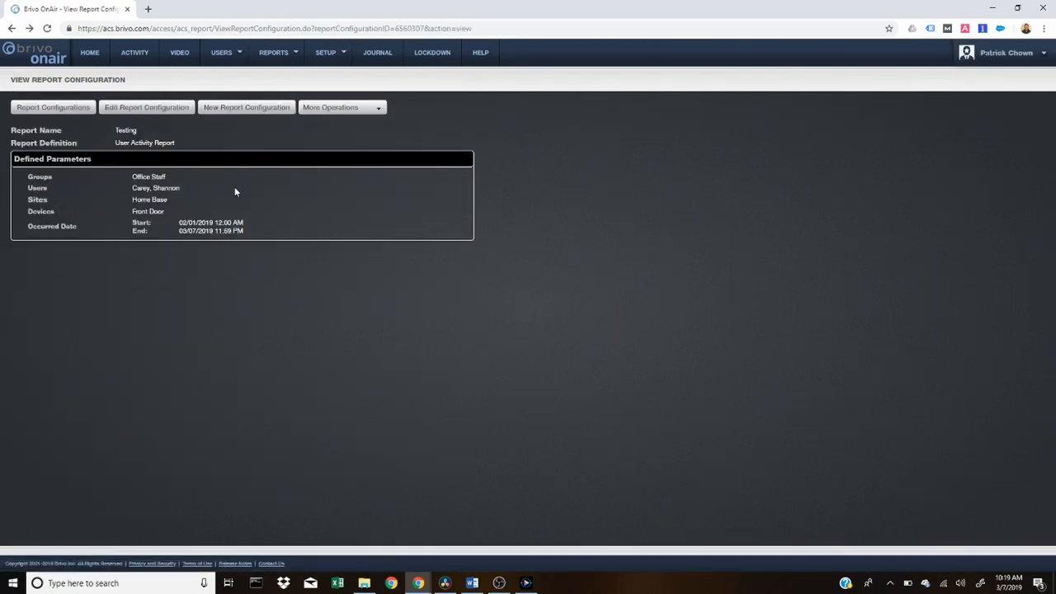
{"action": "mouse_move", "coordinate": [353, 89]}
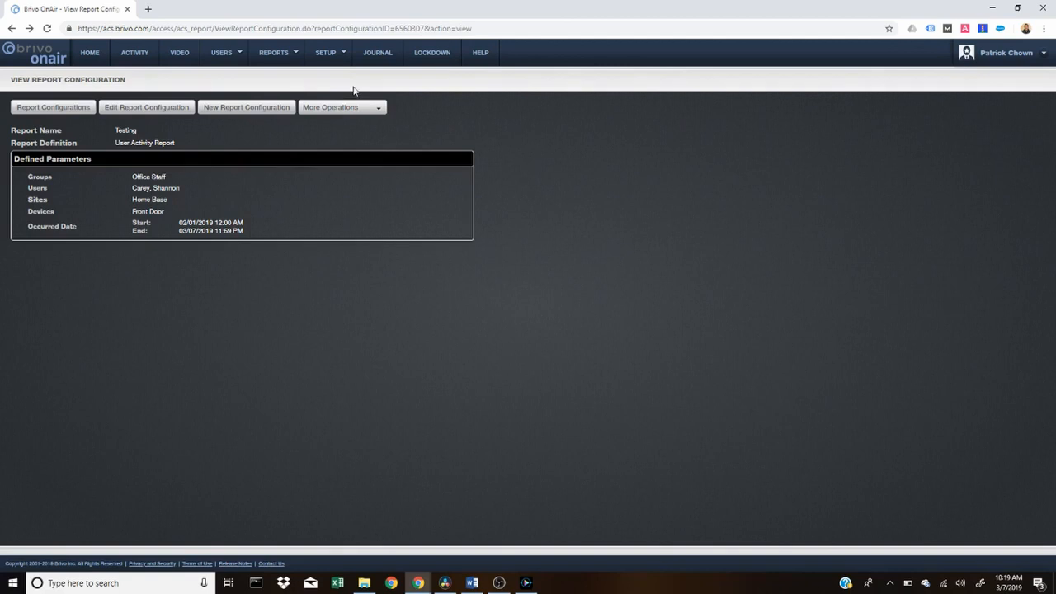
Run the Testing report as a PDF job in English via More Operations
{"action": "left_click", "coordinate": [330, 108]}
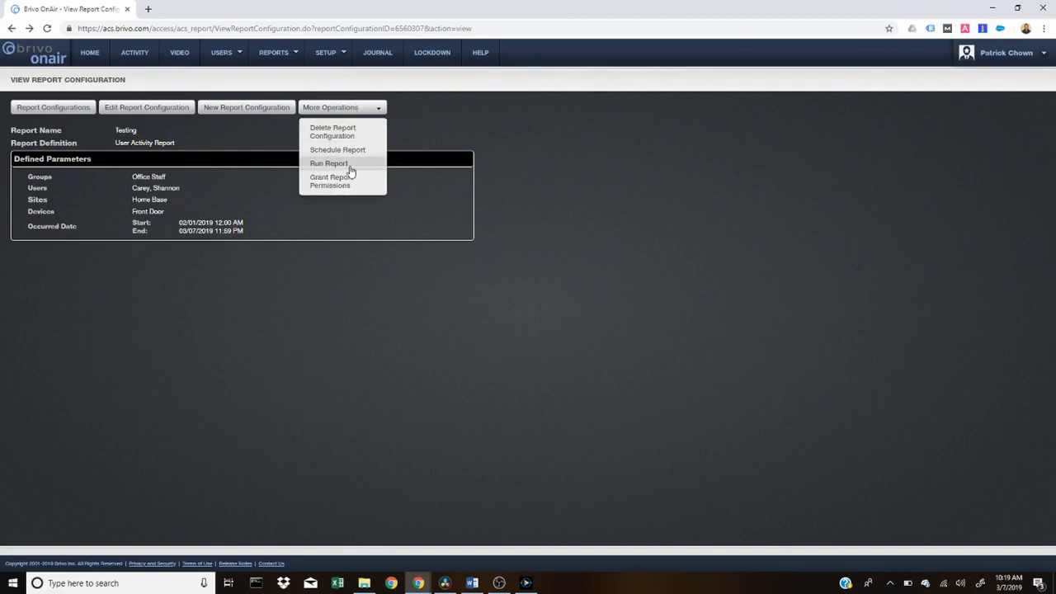
{"action": "left_click", "coordinate": [329, 163]}
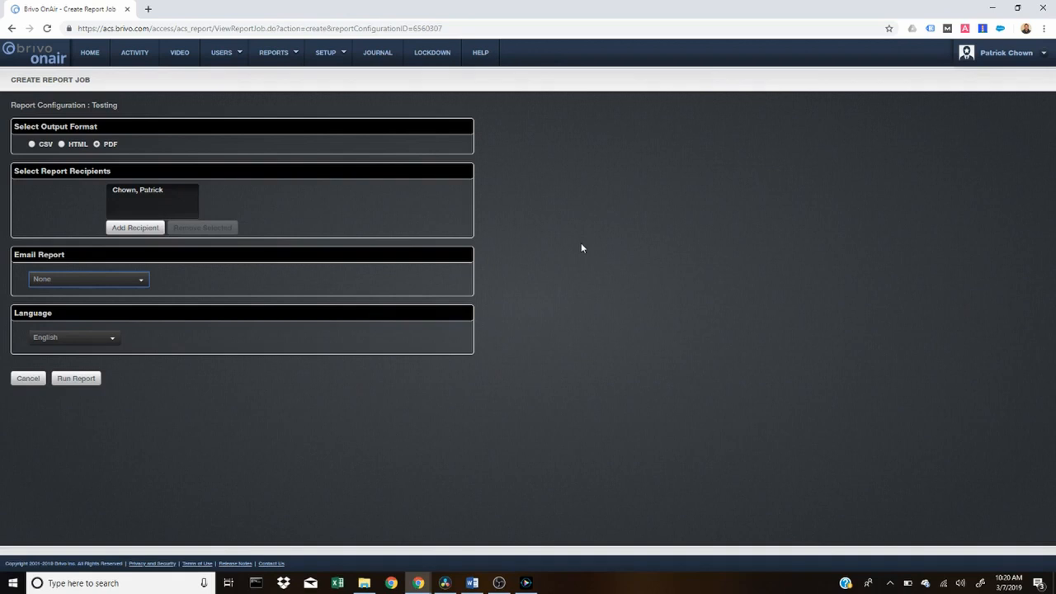
{"action": "mouse_move", "coordinate": [244, 254]}
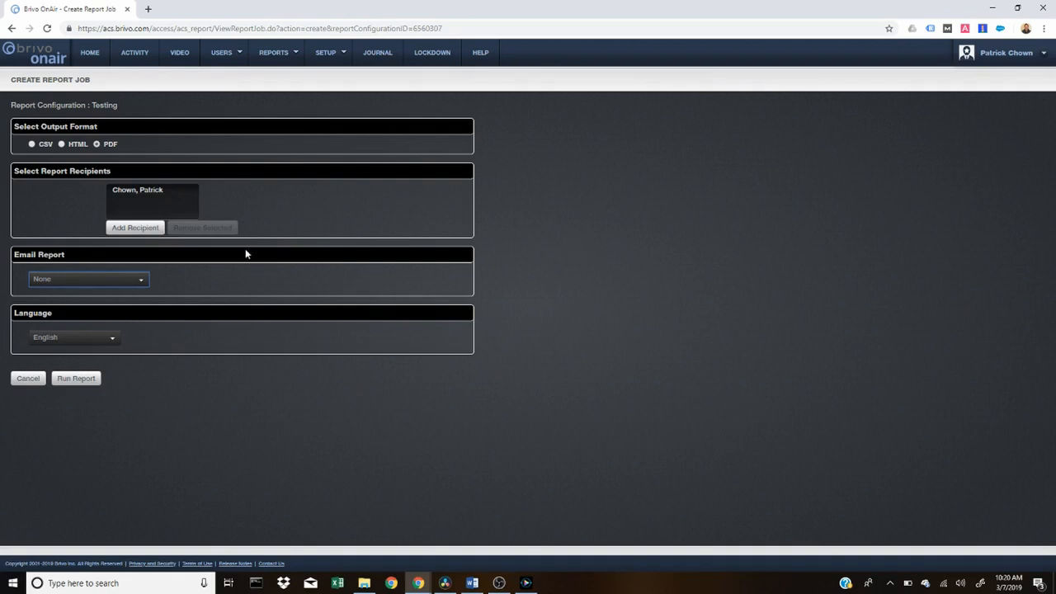
{"action": "mouse_move", "coordinate": [83, 353]}
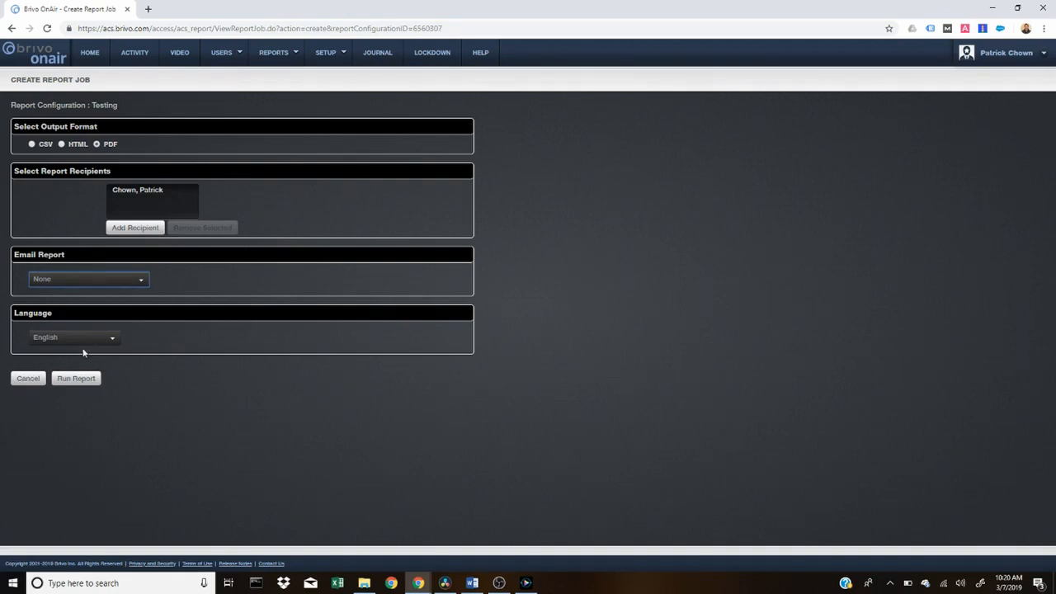
{"action": "left_click", "coordinate": [76, 377]}
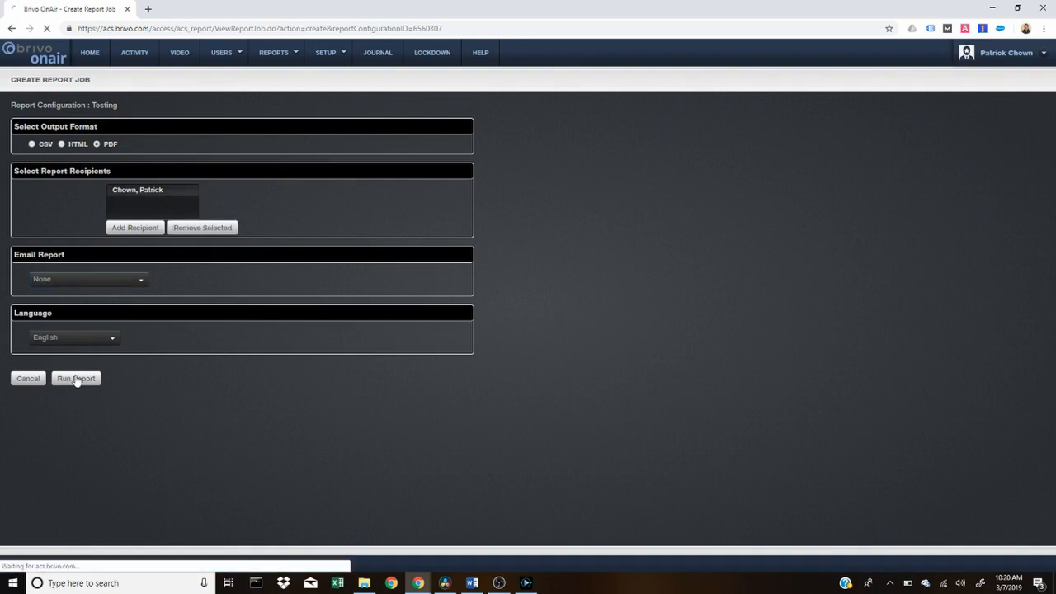
Download the completed Testing report's PDF output once the job finishes
{"action": "left_click", "coordinate": [76, 378]}
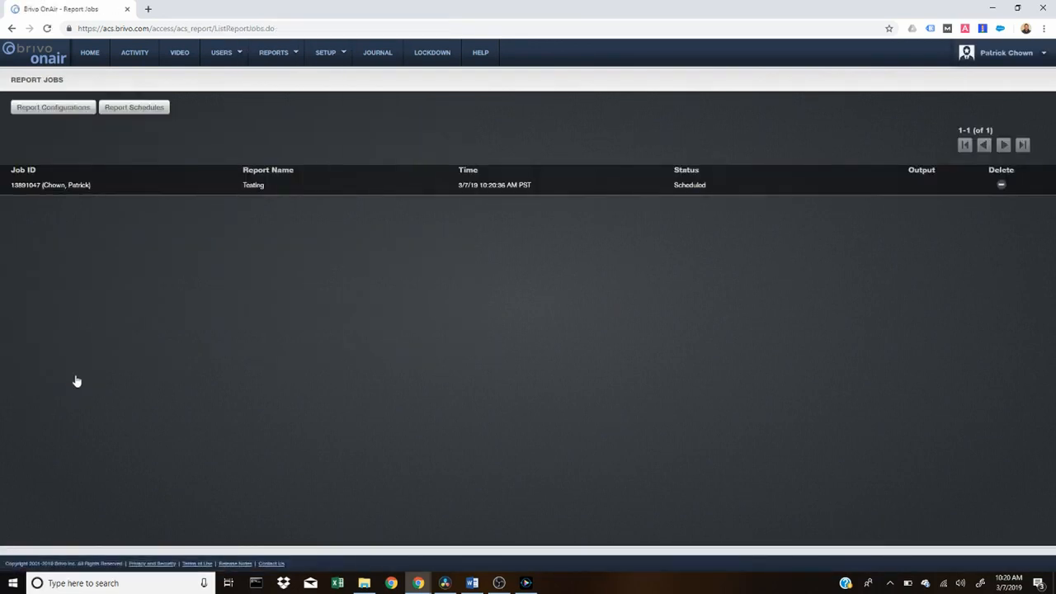
{"action": "mouse_move", "coordinate": [810, 256]}
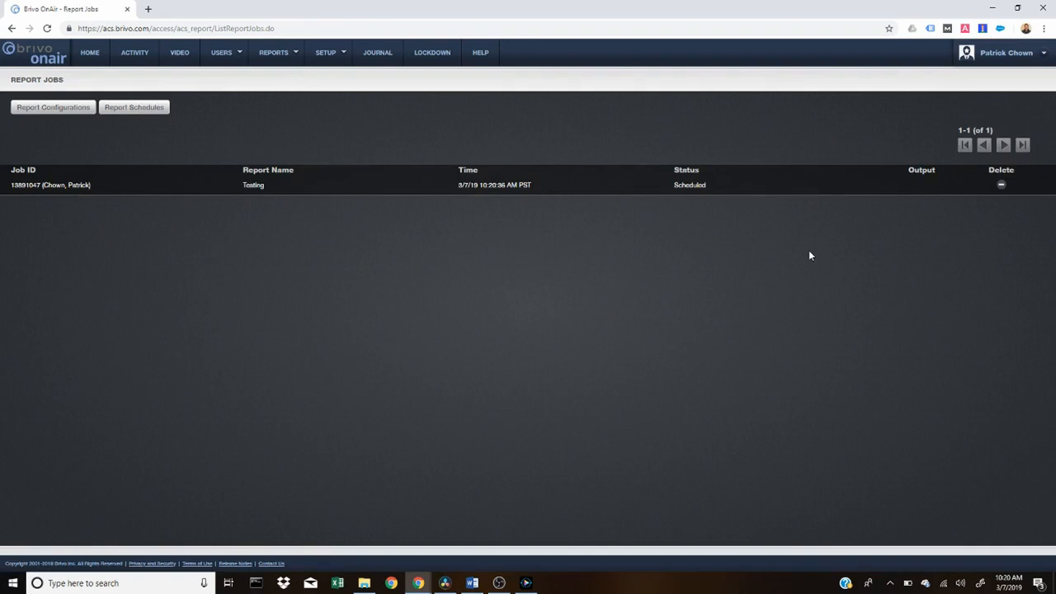
{"action": "mouse_move", "coordinate": [960, 149]}
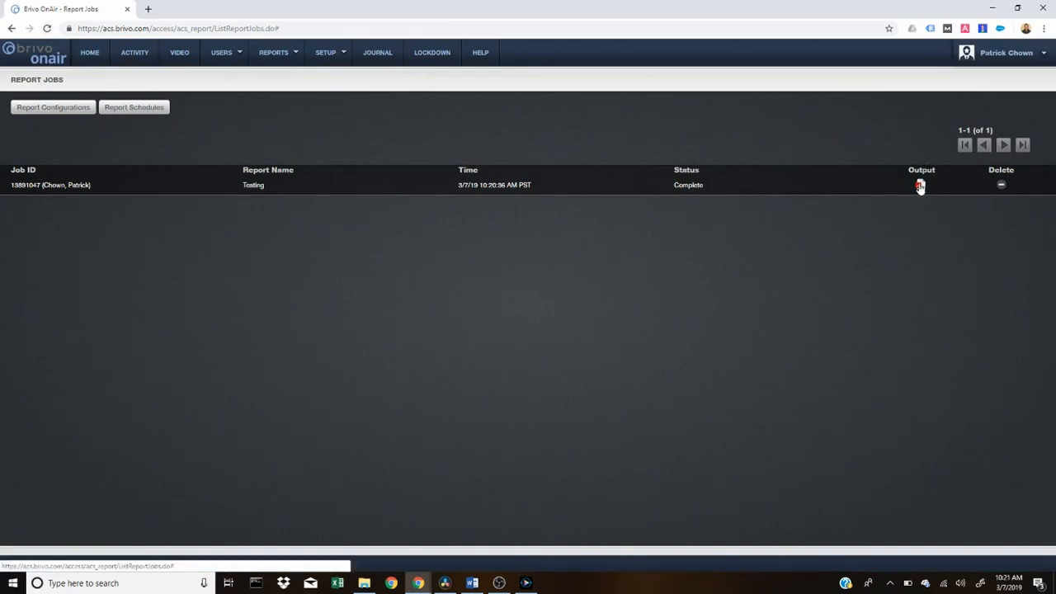
{"action": "left_click", "coordinate": [921, 185]}
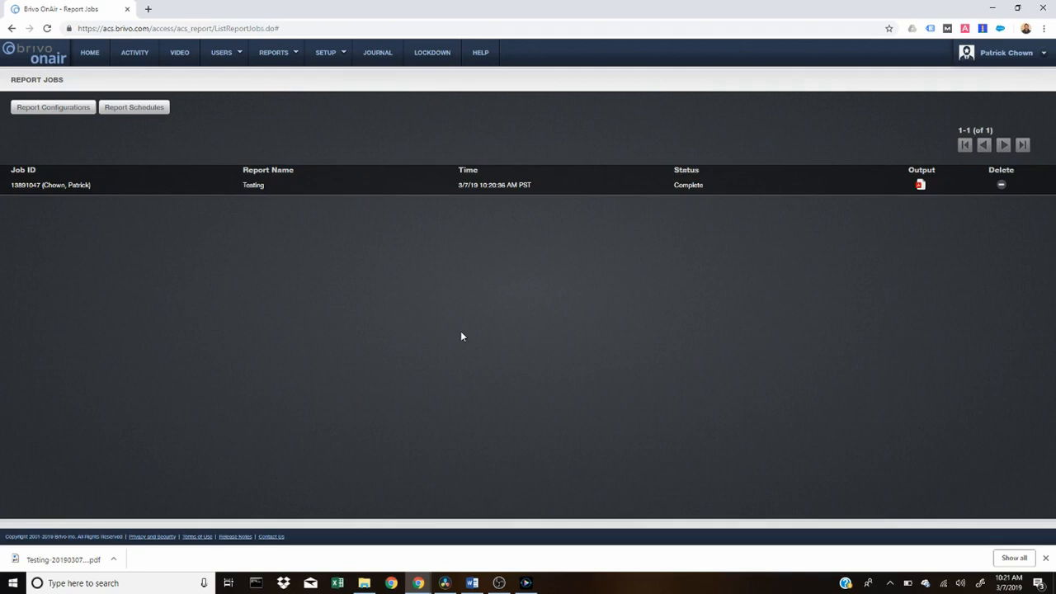
{"action": "mouse_move", "coordinate": [130, 250]}
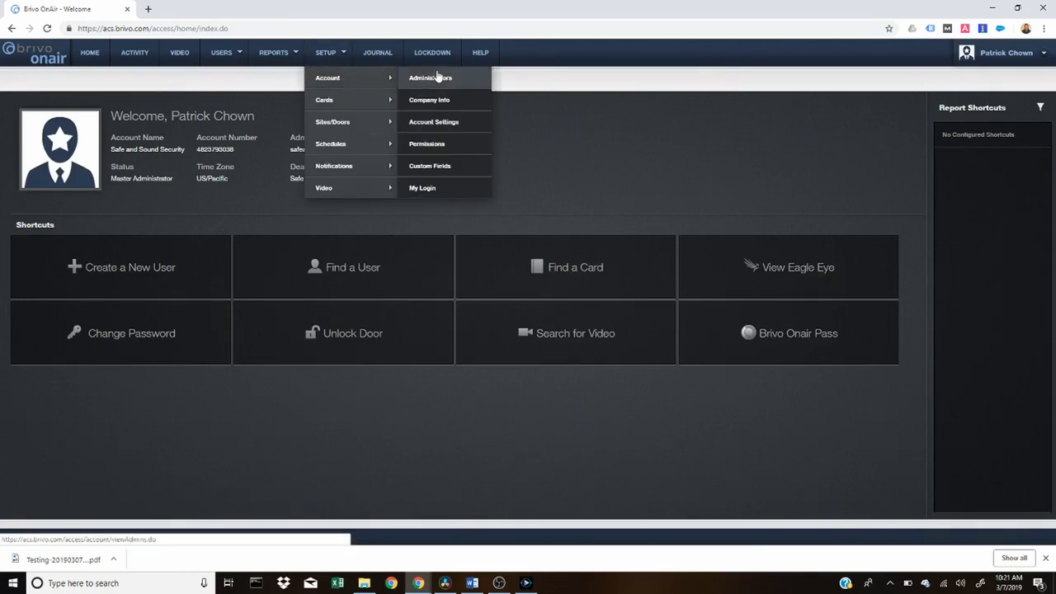
From Setup > Account > Administrators, start a new senior administrator form
{"action": "left_click", "coordinate": [429, 77]}
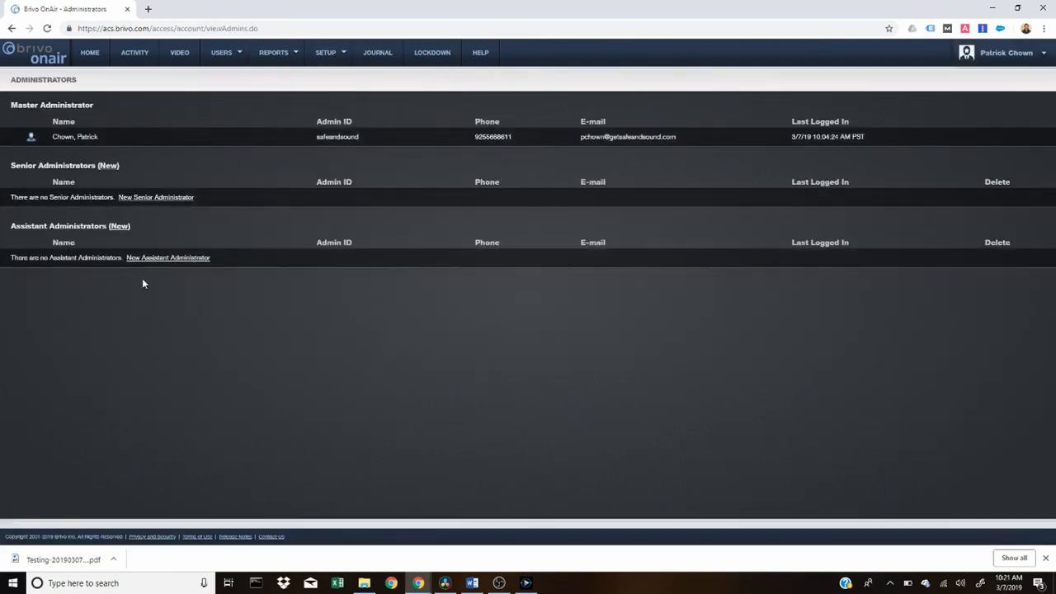
{"action": "mouse_move", "coordinate": [106, 135]}
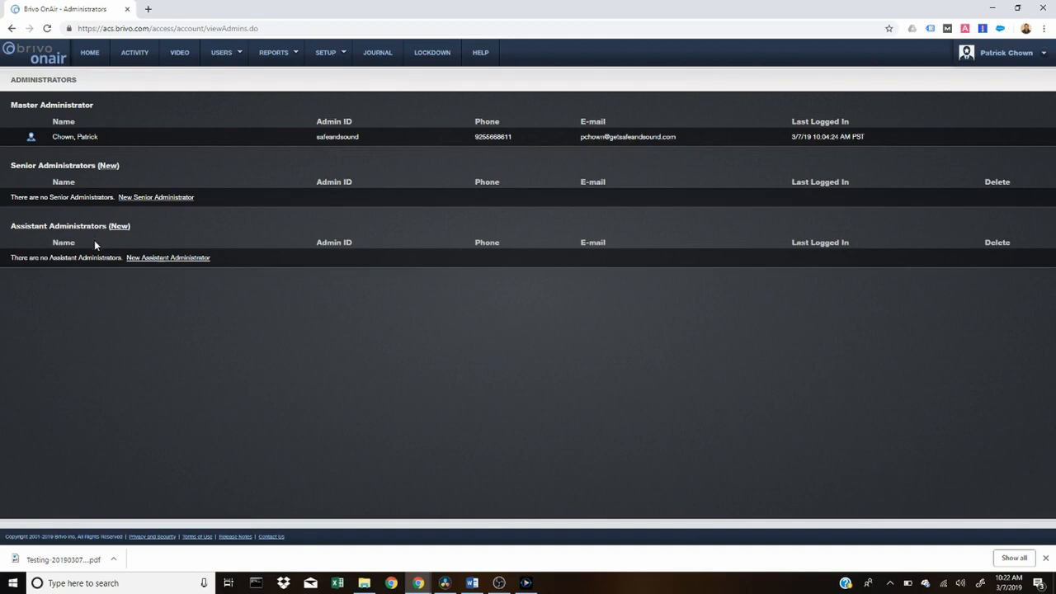
{"action": "mouse_move", "coordinate": [162, 196]}
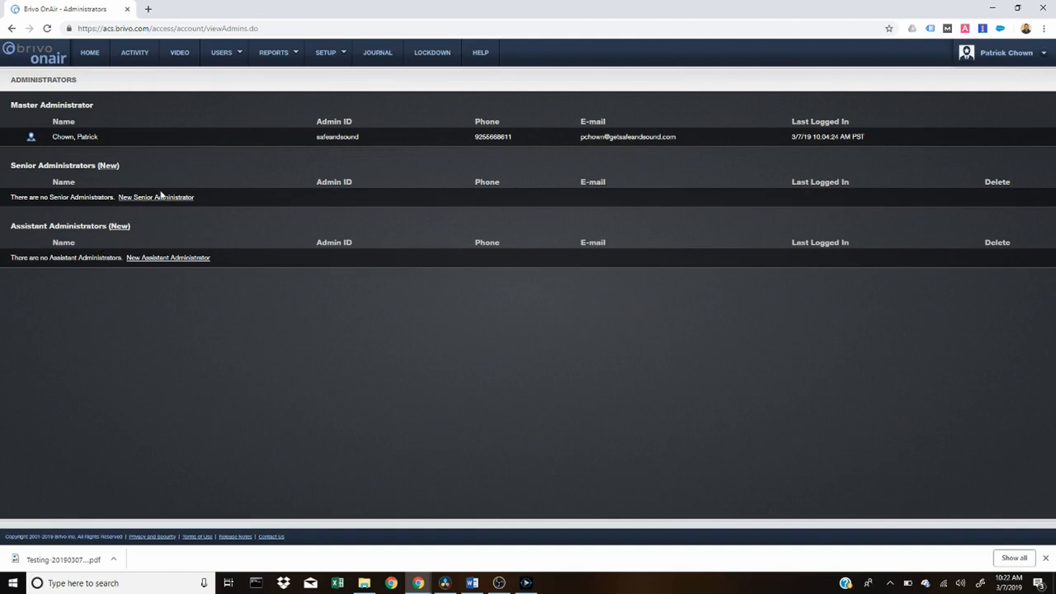
{"action": "left_click", "coordinate": [155, 198]}
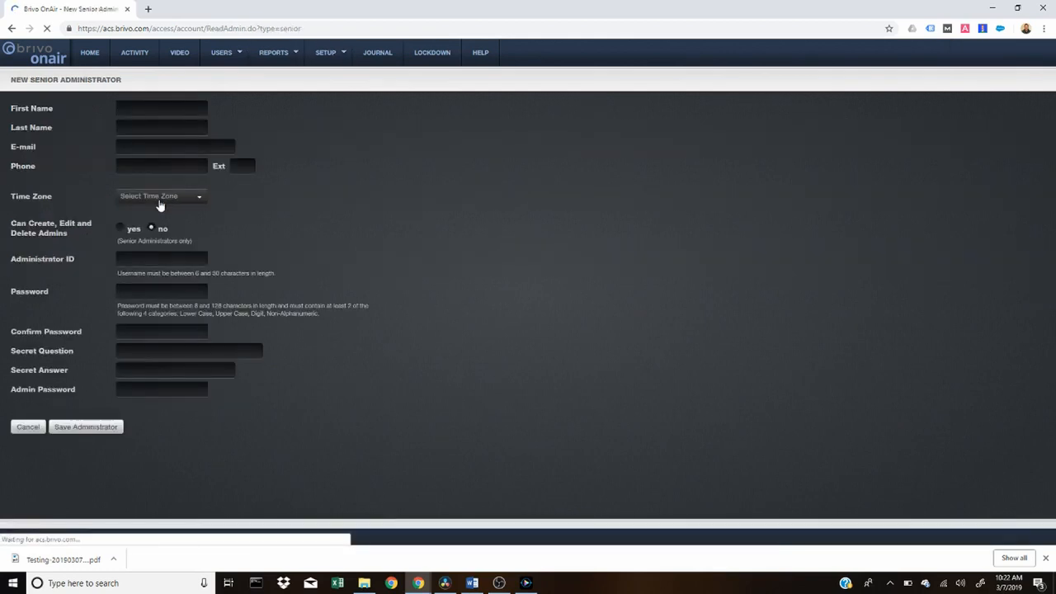